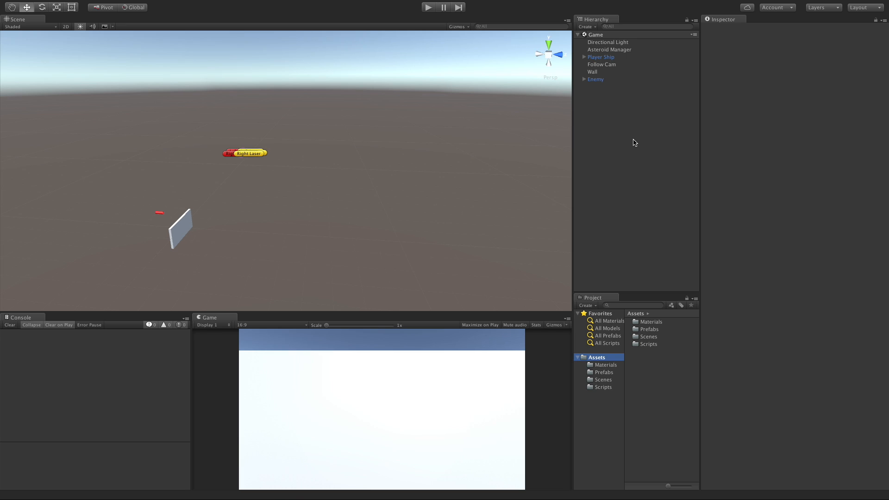
Open the Scripts folder in the Project window to reach the EnemyMovement script.
{"action": "left_click", "coordinate": [651, 344]}
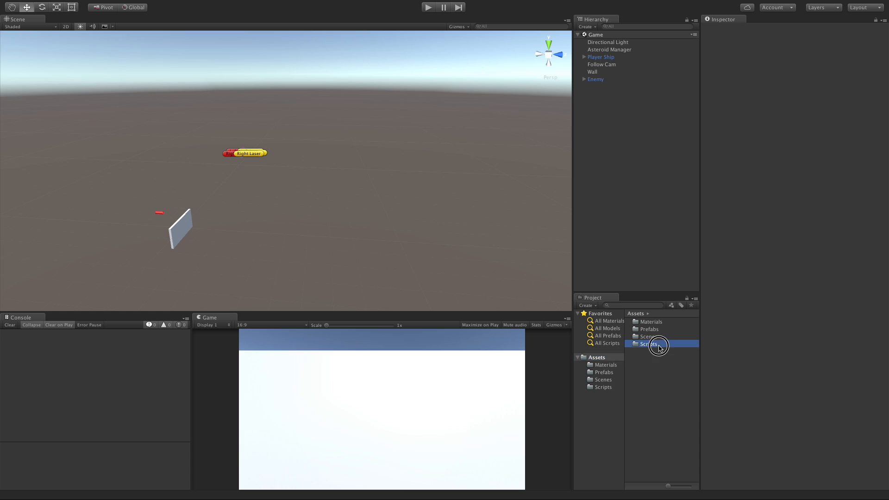
{"action": "double_click", "coordinate": [650, 345]}
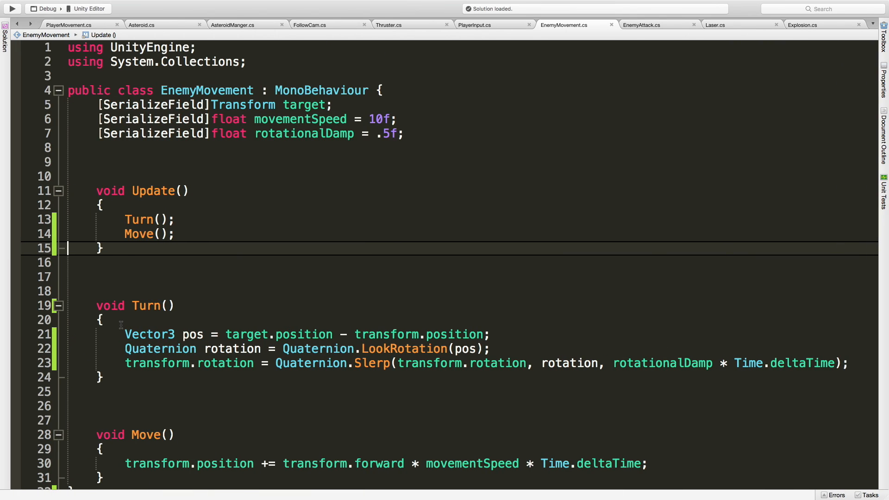
Scroll down through EnemyMovement.cs to read the Update, Turn and Move code.
{"action": "scroll", "scroll_direction": "down", "scroll_amount": 3}
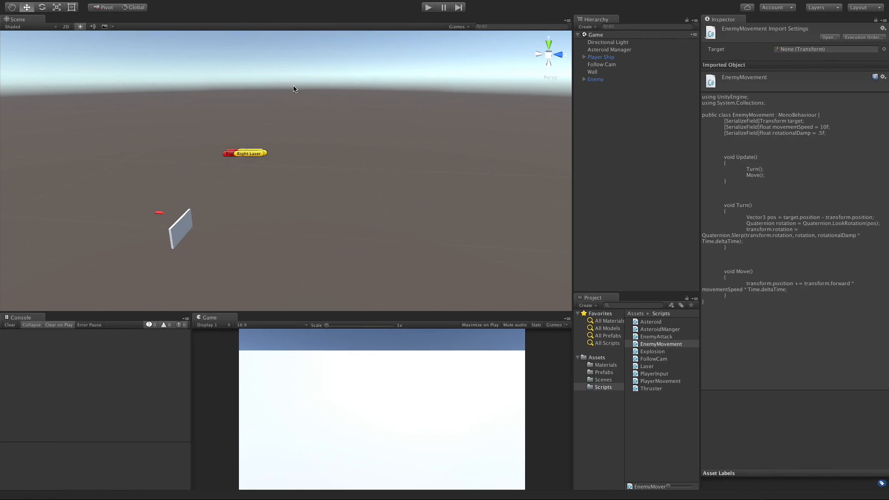
Select the Enemy and orbit the Scene view to see how it sits beside the Wall.
{"action": "left_click", "coordinate": [596, 79]}
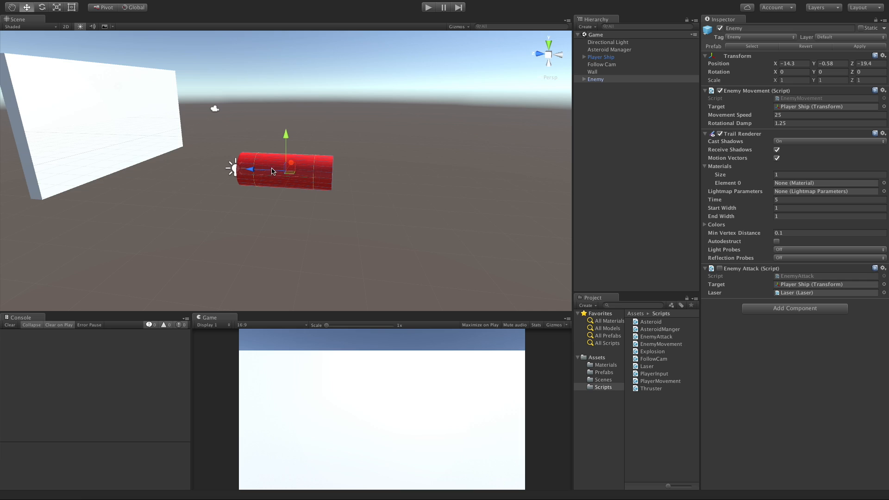
{"action": "left_click_drag", "start_coordinate": [273, 171], "coordinate": [257, 256]}
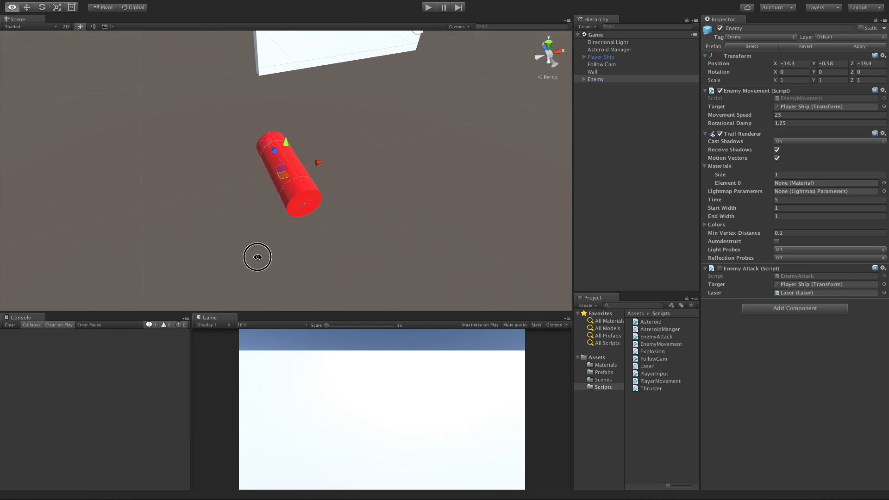
{"action": "left_click_drag", "start_coordinate": [256, 256], "coordinate": [458, 257]}
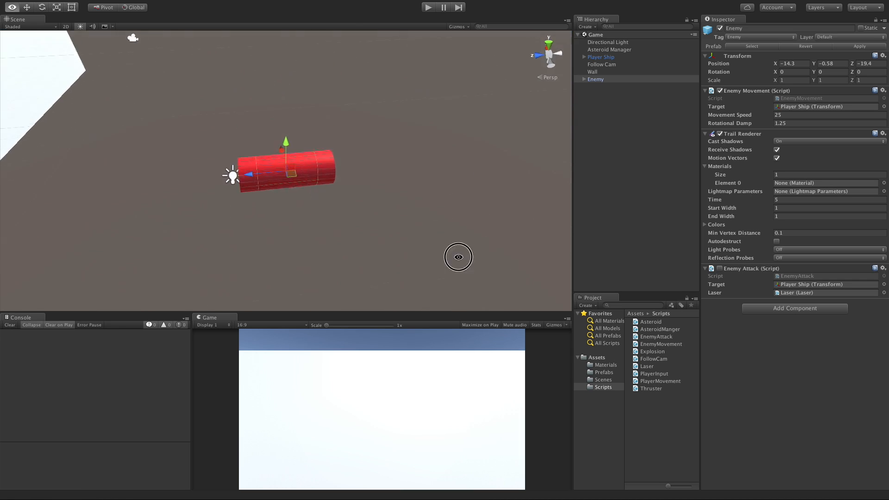
{"action": "left_click_drag", "start_coordinate": [459, 257], "coordinate": [142, 216]}
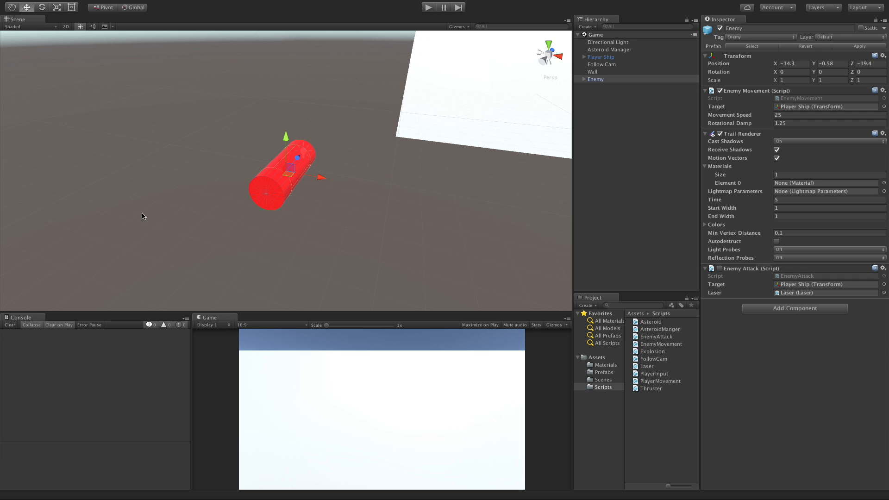
{"action": "mouse_move", "coordinate": [342, 189]}
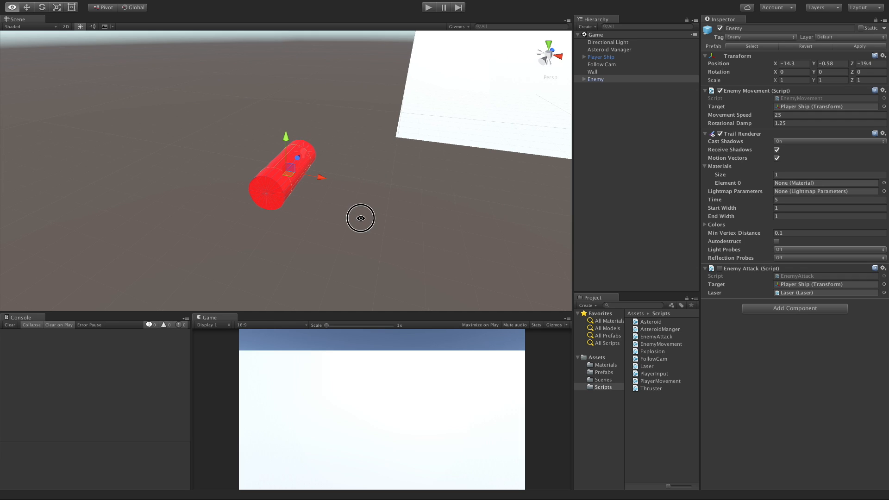
{"action": "left_click_drag", "start_coordinate": [360, 218], "coordinate": [526, 189]}
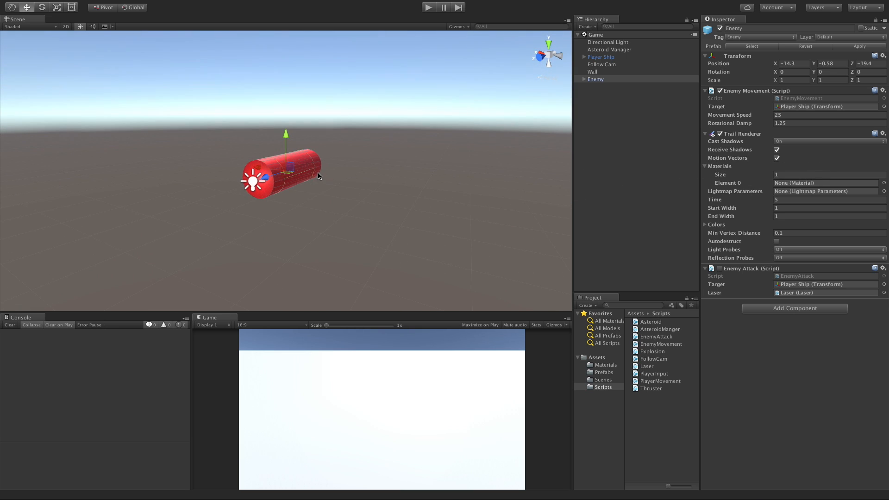
{"action": "mouse_move", "coordinate": [208, 172]}
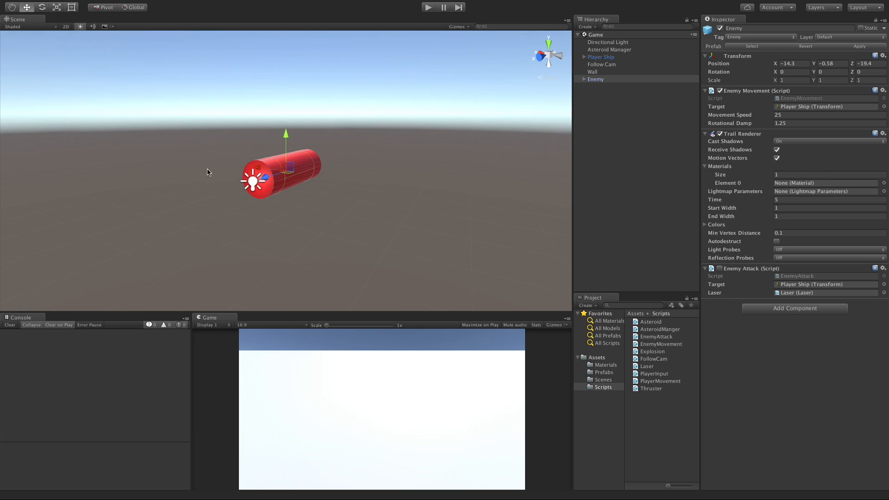
{"action": "mouse_move", "coordinate": [268, 207]}
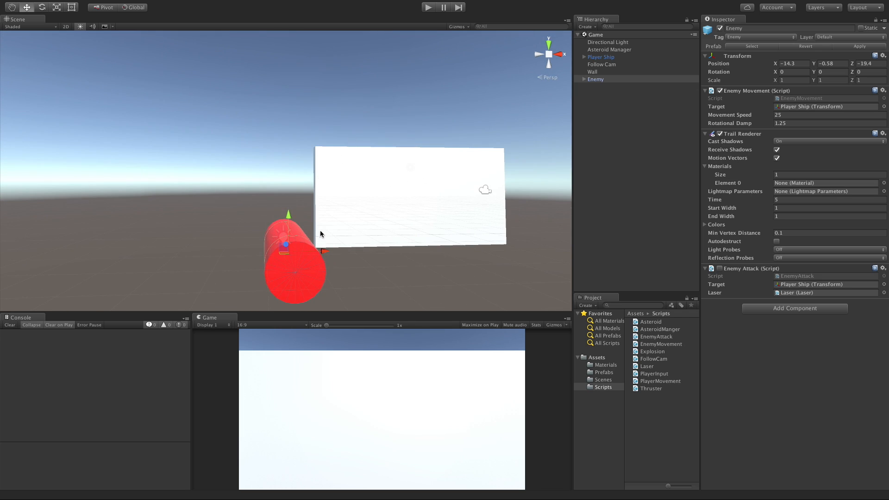
{"action": "mouse_move", "coordinate": [310, 206]}
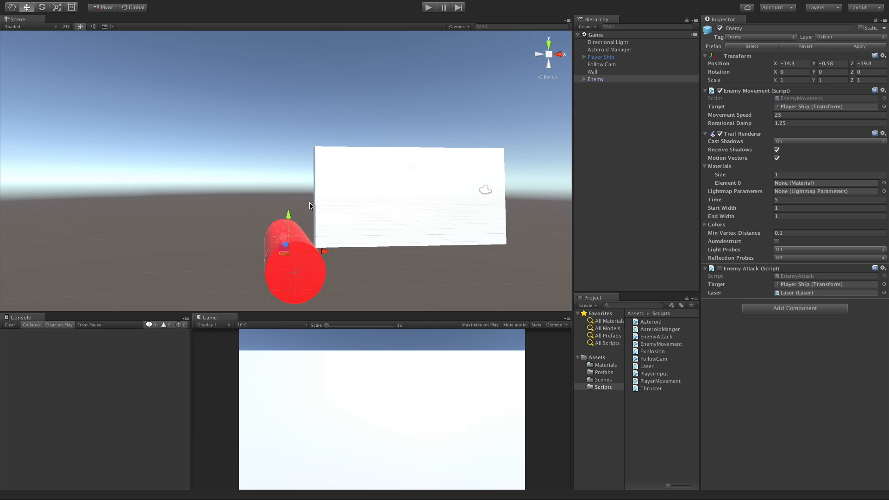
{"action": "mouse_move", "coordinate": [320, 186]}
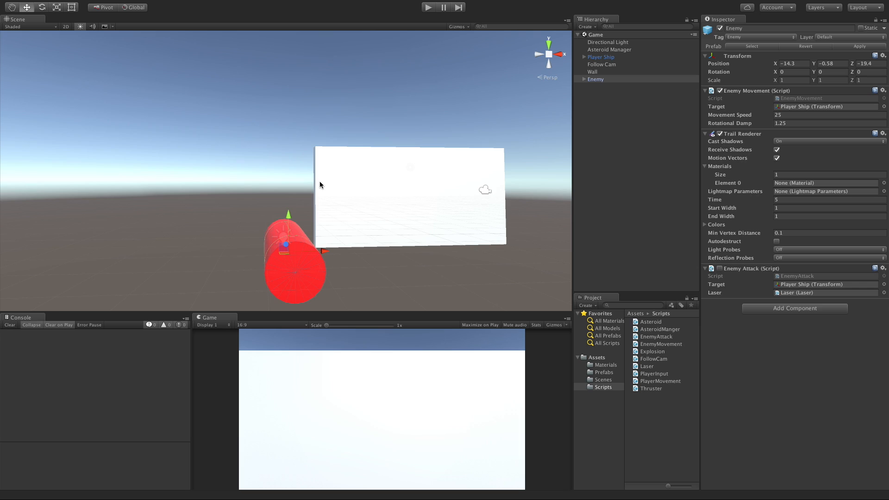
{"action": "mouse_move", "coordinate": [281, 178]}
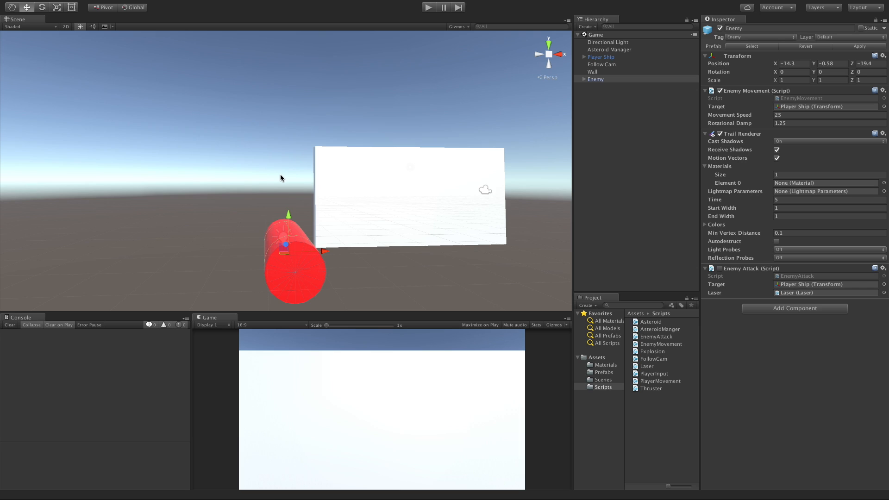
{"action": "mouse_move", "coordinate": [363, 197]}
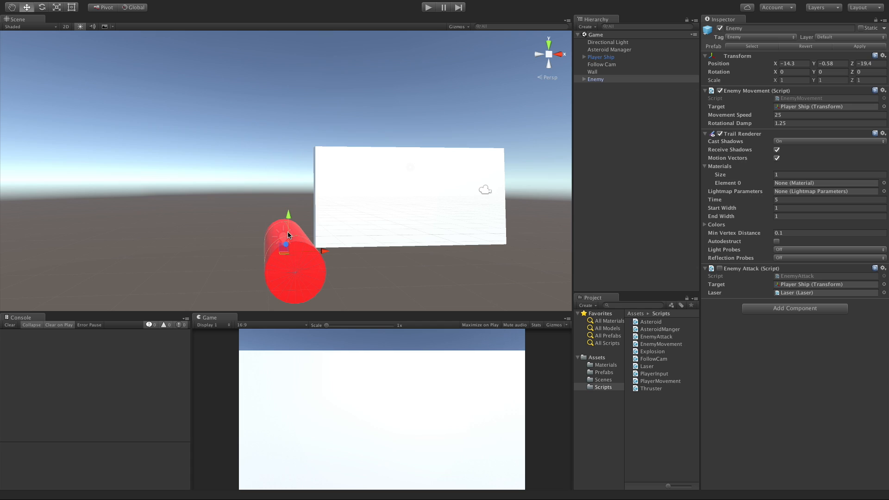
{"action": "mouse_move", "coordinate": [299, 226]}
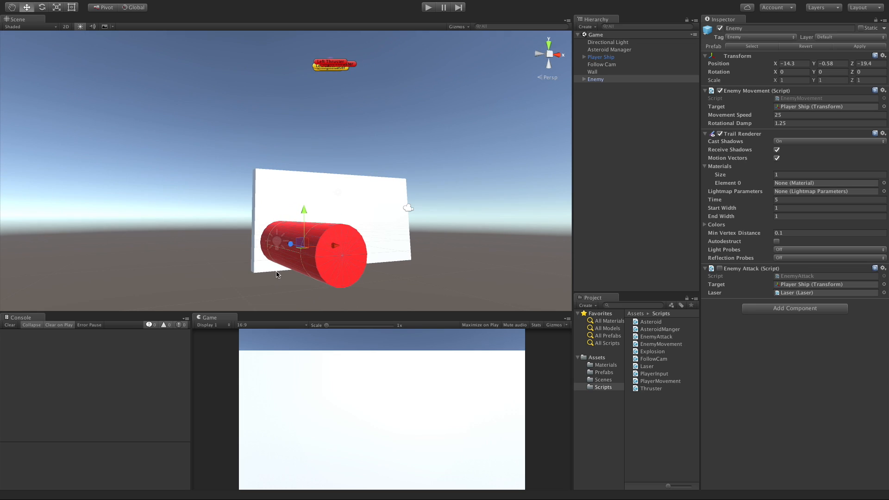
{"action": "mouse_move", "coordinate": [261, 185]}
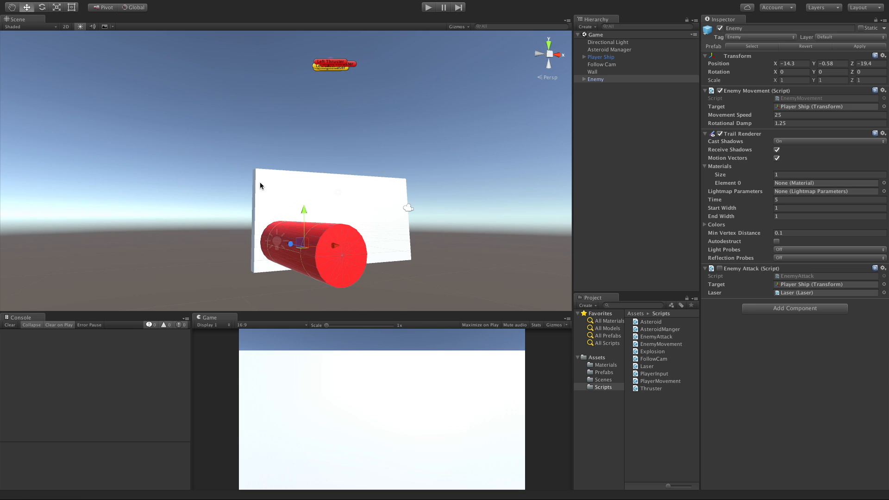
{"action": "mouse_move", "coordinate": [300, 122]}
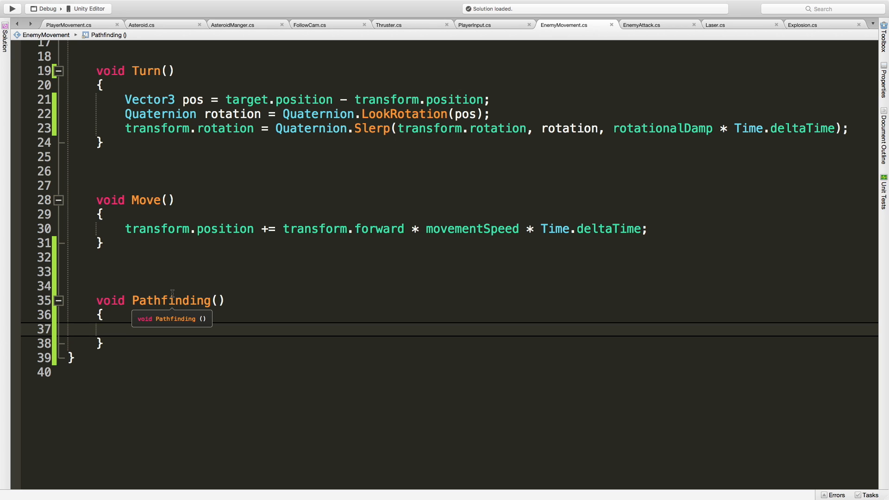
Write Vector3 left = transform.position - transform.right; as Pathfinding's first line.
{"action": "left_click", "coordinate": [125, 328]}
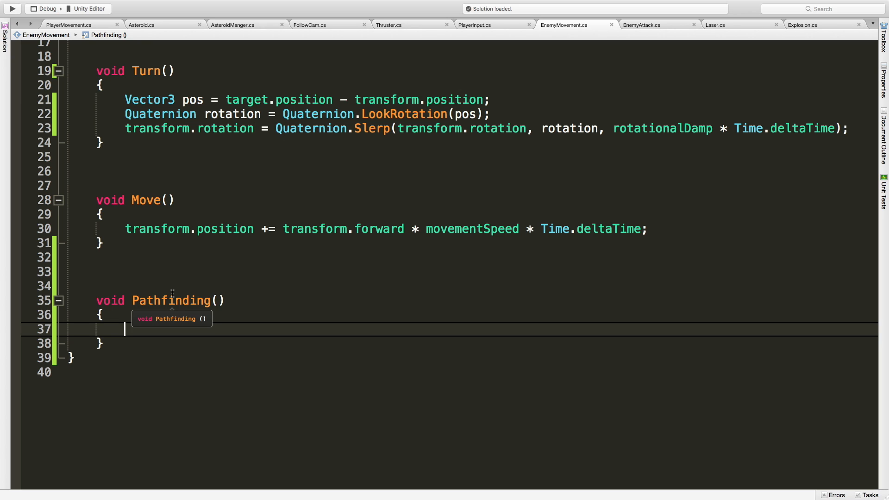
{"action": "type", "text": "Vector3"}
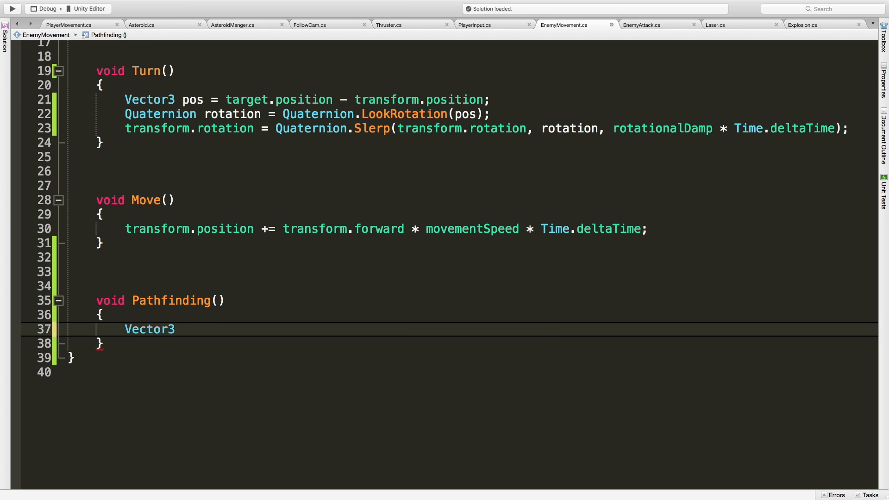
{"action": "type", "text": "left ="}
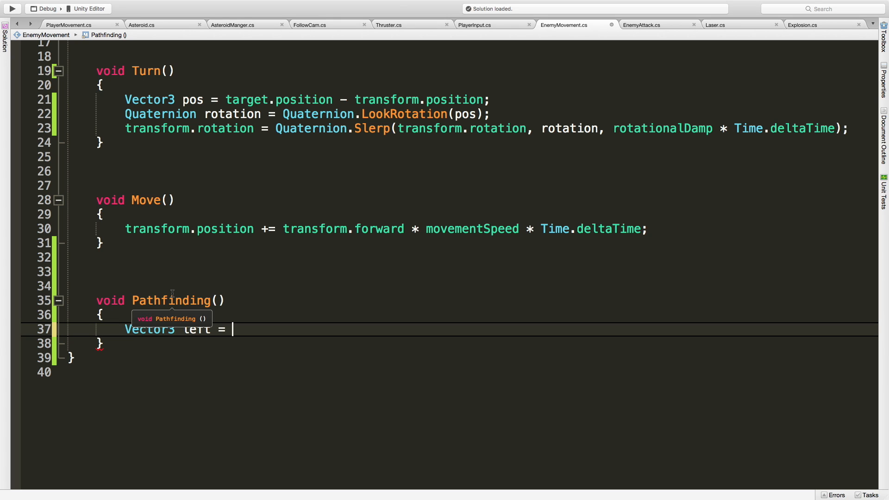
{"action": "type", "text": "transform.position -"}
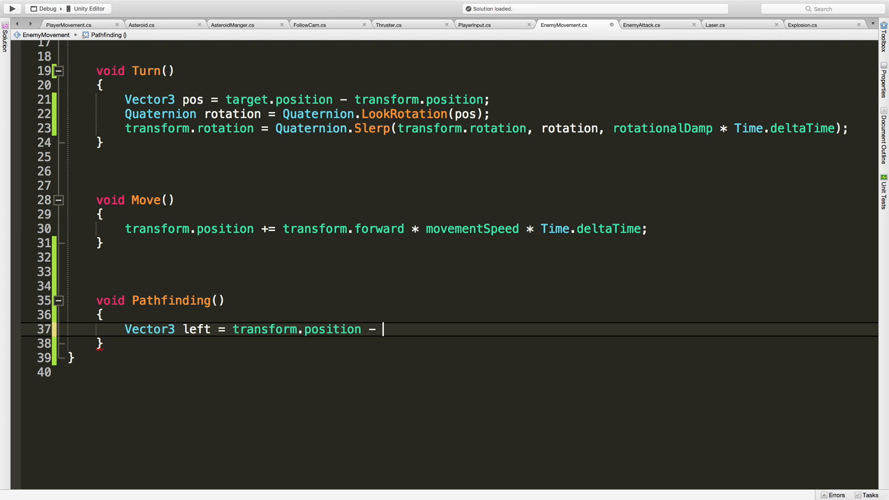
{"action": "type", "text": "transform.right"}
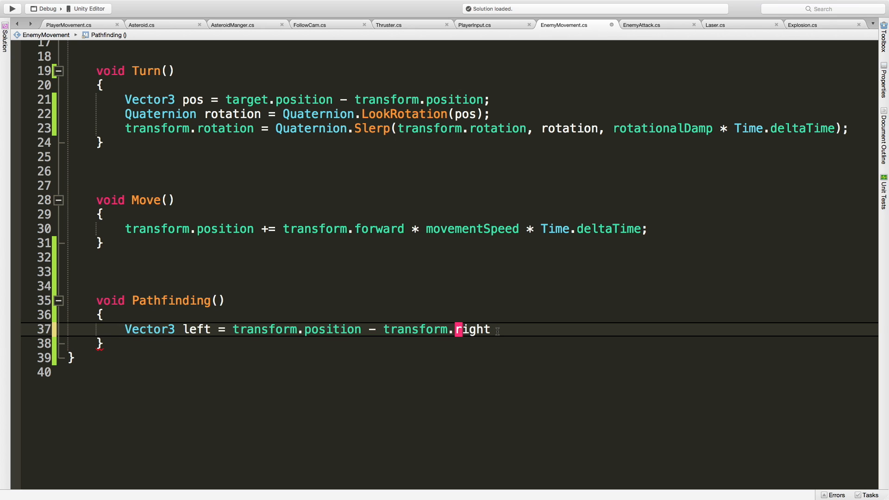
{"action": "type", "text": ";"}
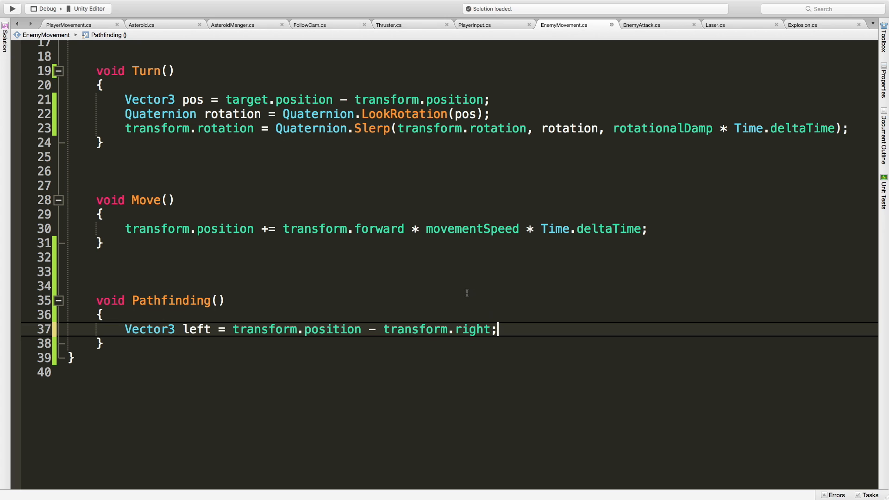
{"action": "mouse_move", "coordinate": [446, 276]}
{"action": "type", "text": "["}
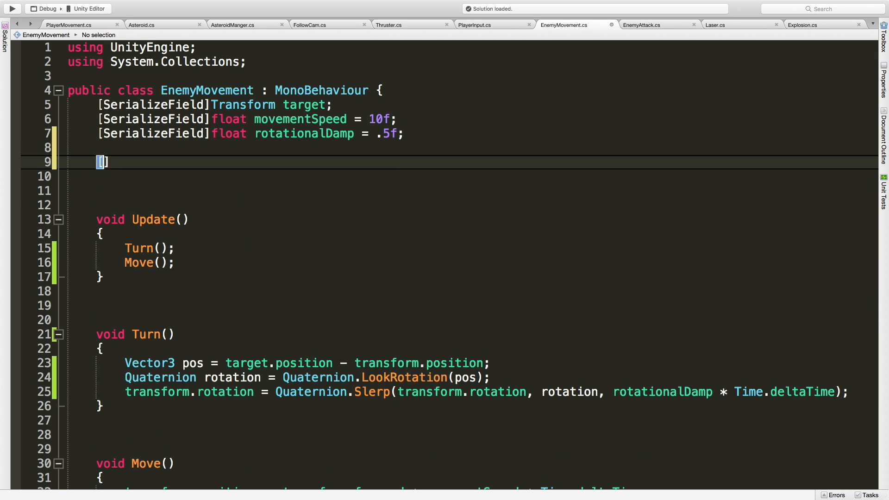
Declare [SerializeField] float rayCastOffset = 2.5f; at the top of the class.
{"action": "type", "text": "SerializeField"}
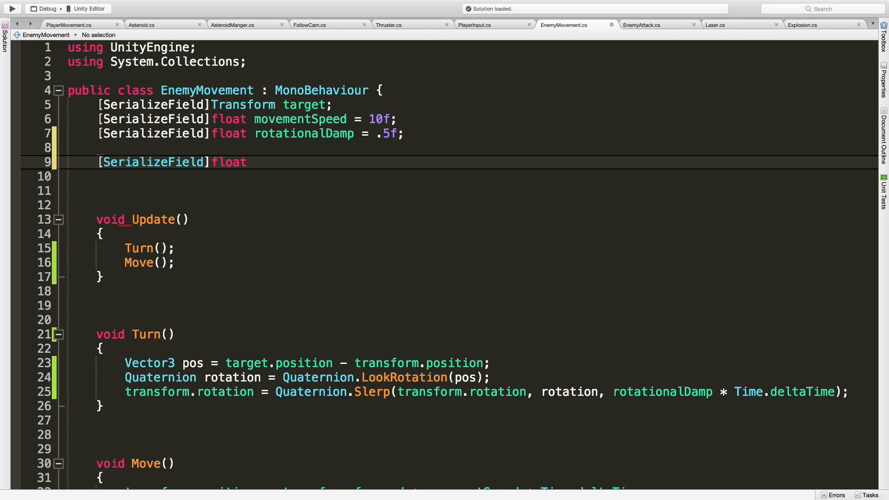
{"action": "type", "text": "ray"}
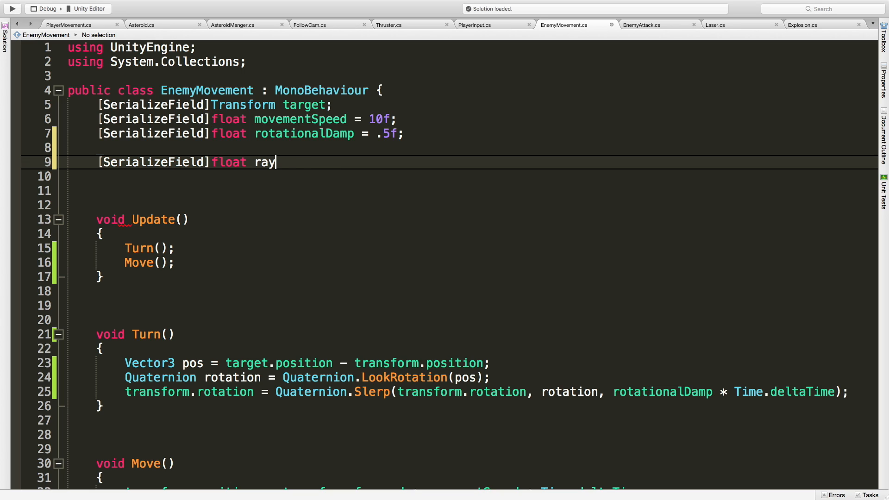
{"action": "type", "text": "CastOffset ="}
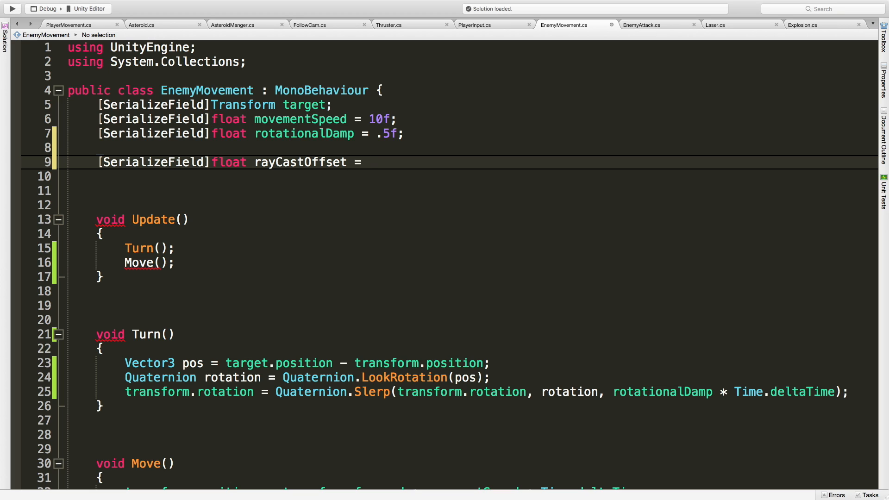
{"action": "type", "text": "2.5f;"}
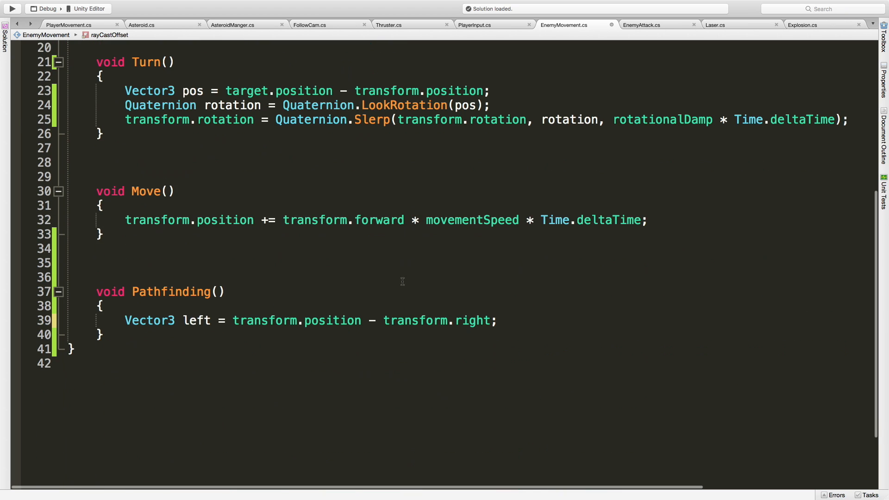
Define left, right, up and down points as position ± transform.right/up * rayCastOffset.
{"action": "left_click", "coordinate": [489, 320]}
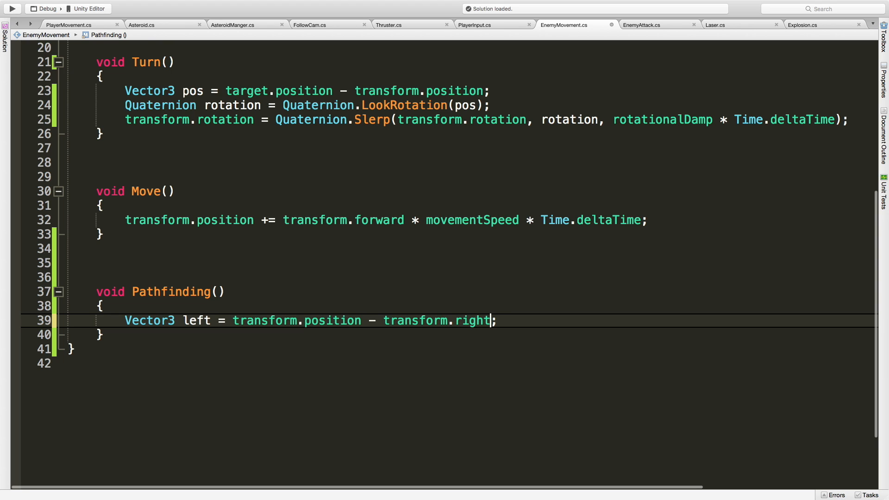
{"action": "type", "text": "* rayCastOffset"}
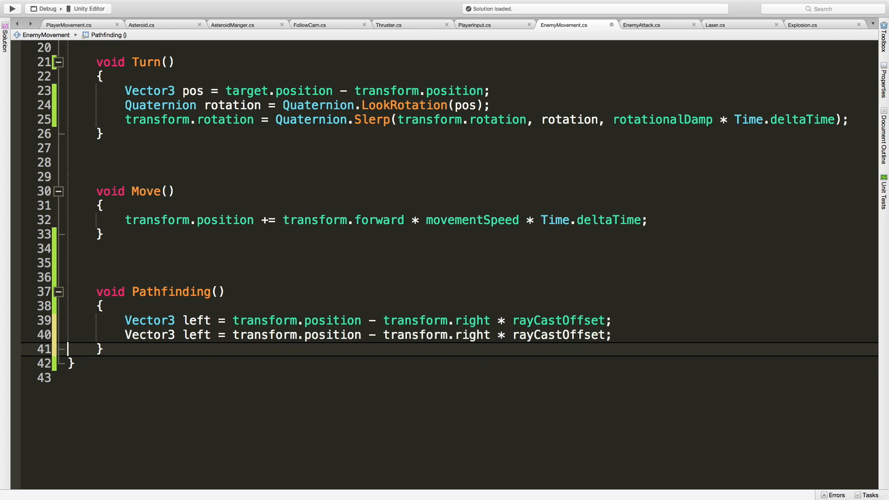
{"action": "type", "text": "righ"}
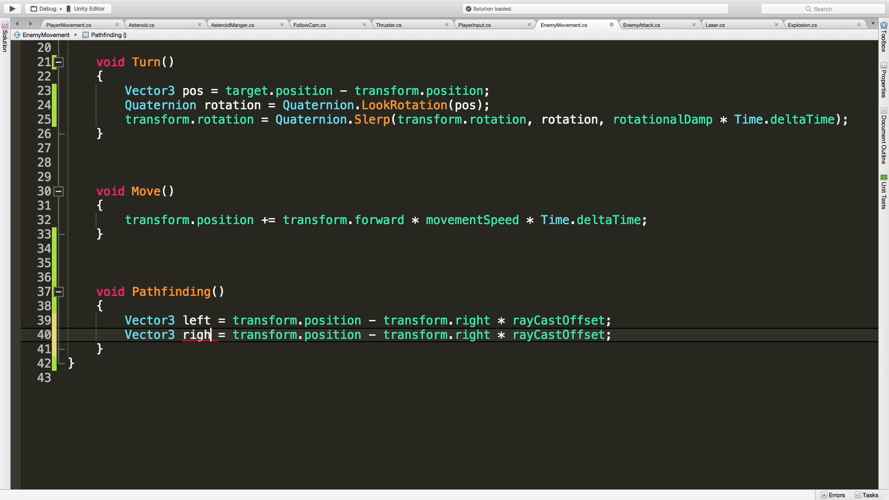
{"action": "type", "text": "t"}
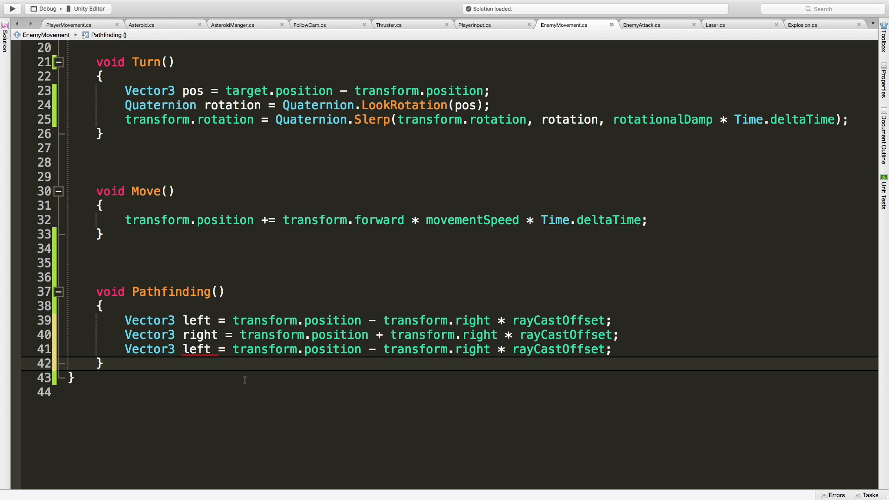
{"action": "type", "text": "up"}
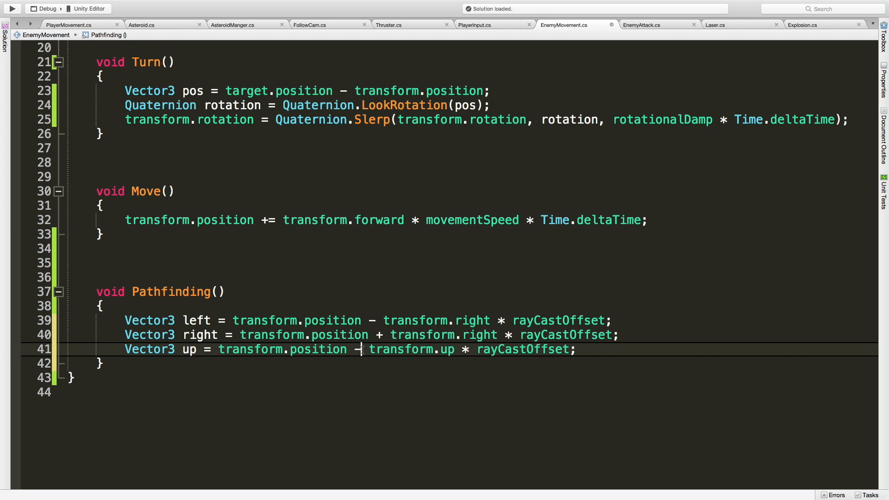
{"action": "type", "text": "+"}
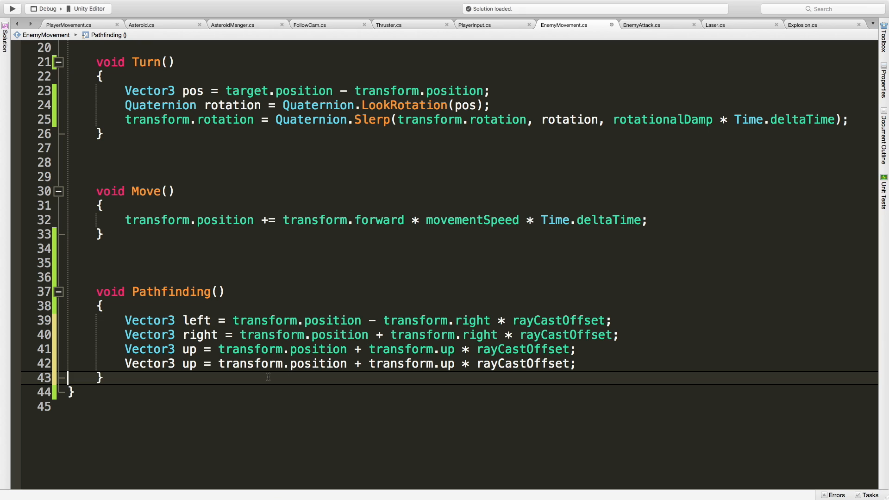
{"action": "type", "text": "down"}
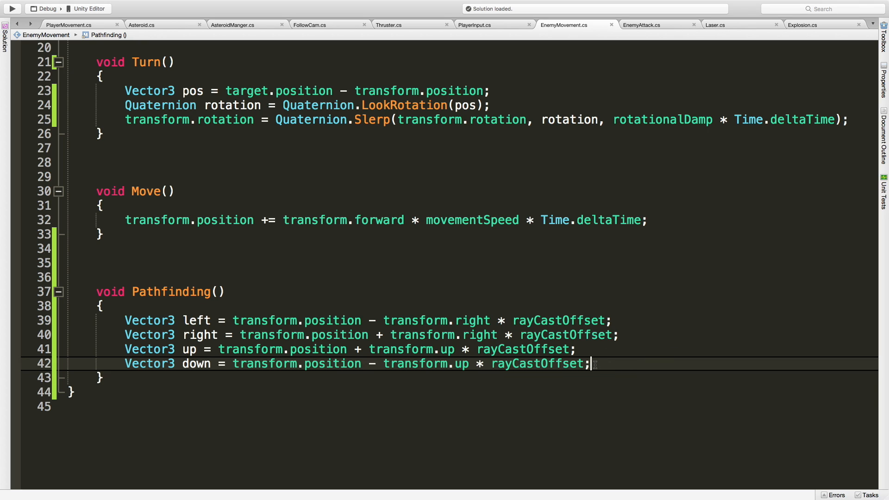
{"action": "type", "text": "Dray"}
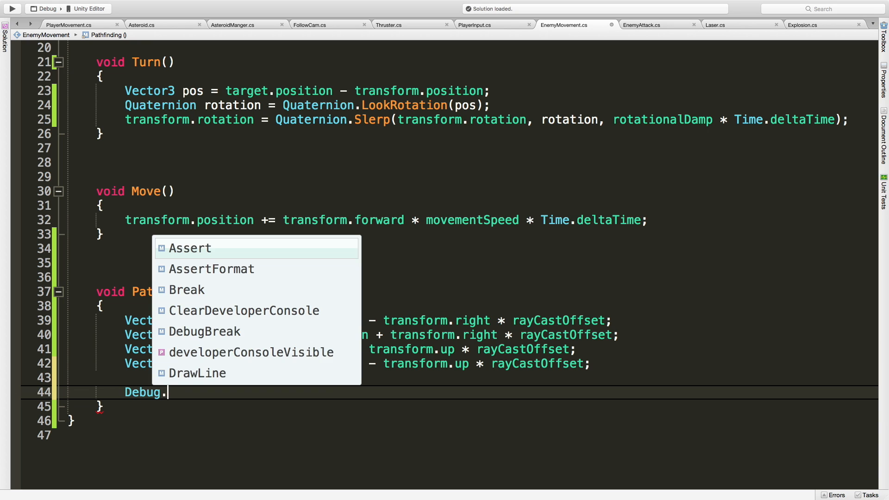
Add Debug.DrawRay(left, transform.forward, Color.cyan); to visualise the left ray.
{"action": "type", "text": "DrawRay"}
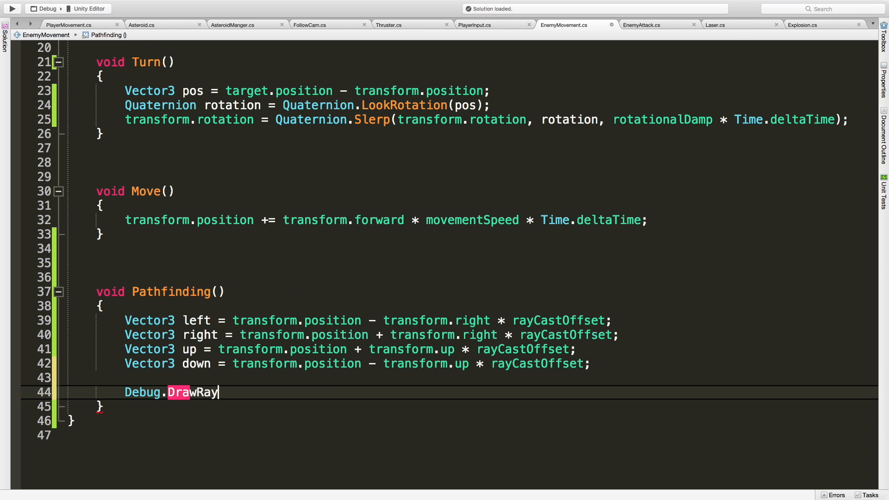
{"action": "type", "text": "("}
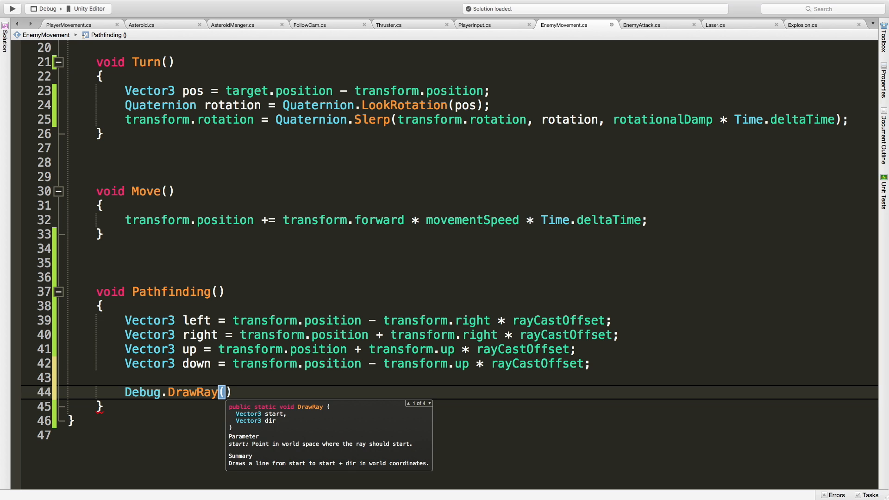
{"action": "type", "text": "left,"}
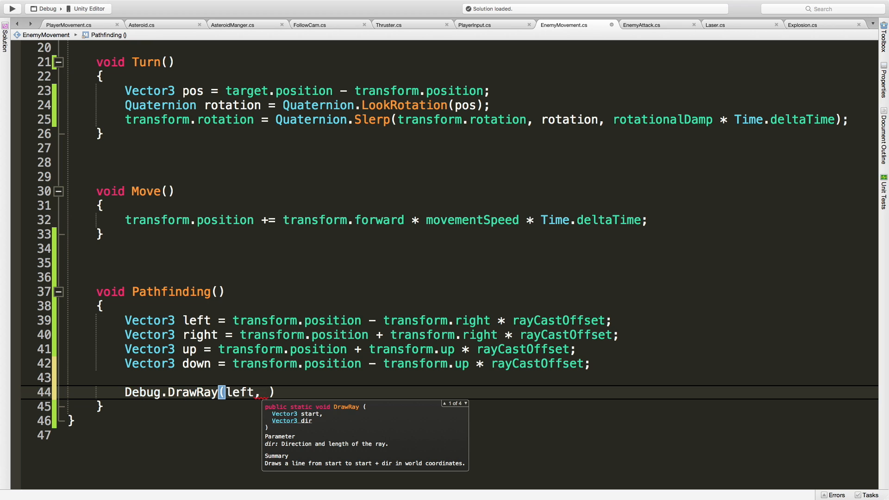
{"action": "type", "text": "transform"}
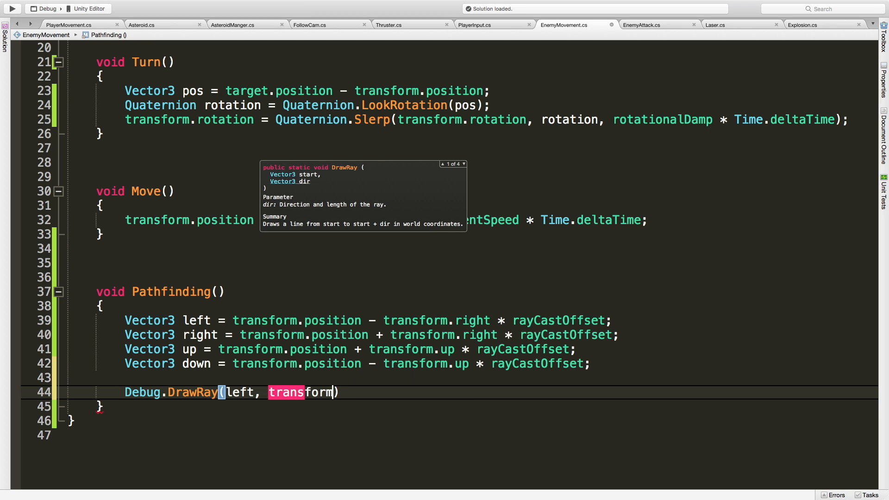
{"action": "type", "text": ".forward,"}
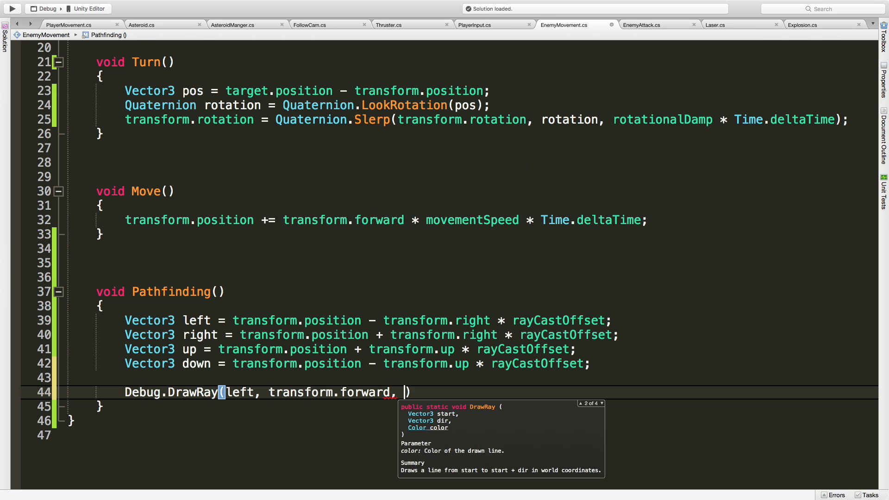
{"action": "type", "text": "Color"}
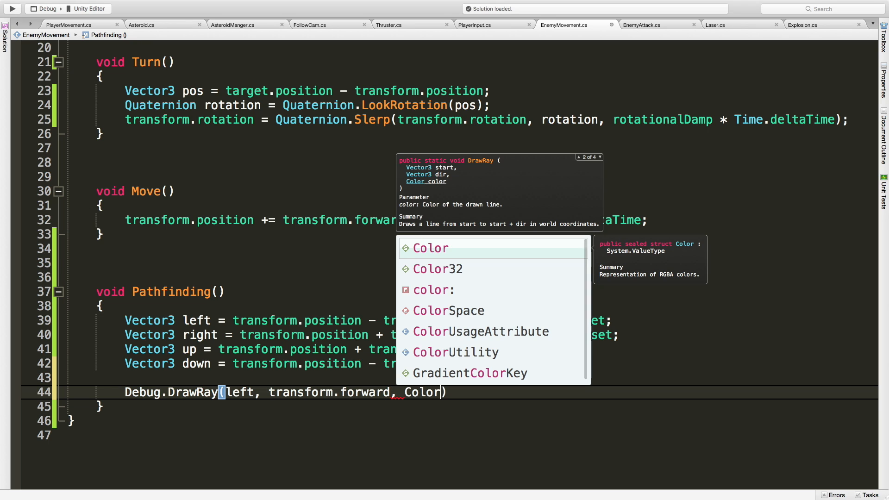
{"action": "type", "text": "."}
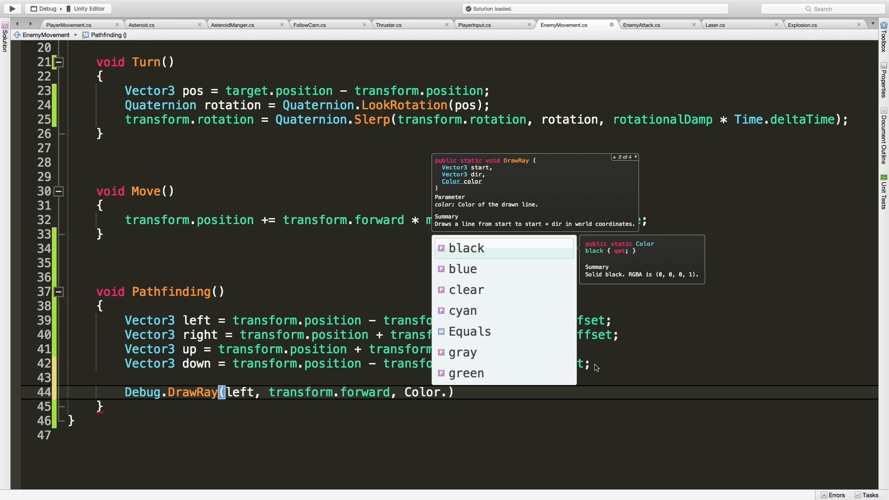
{"action": "type", "text": "cy"}
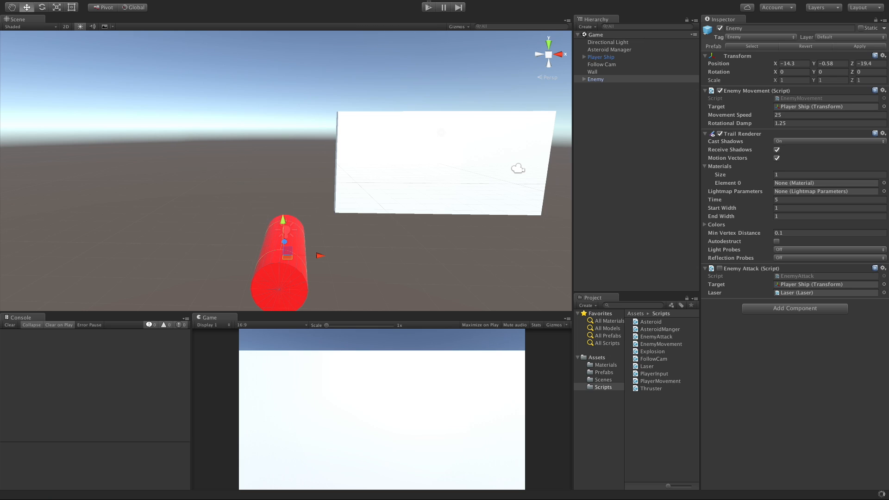
Run the scene in Play mode to watch the enemy fly among the asteroids, then stop.
{"action": "left_click", "coordinate": [427, 7]}
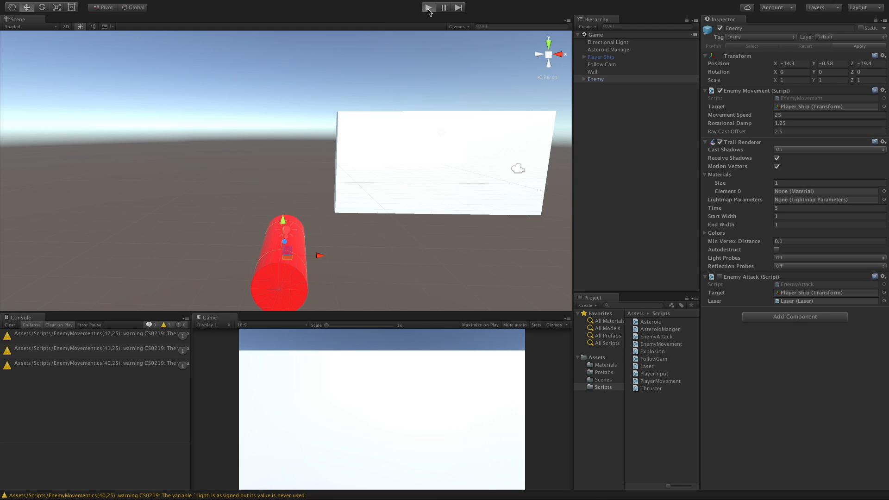
{"action": "left_click", "coordinate": [428, 7]}
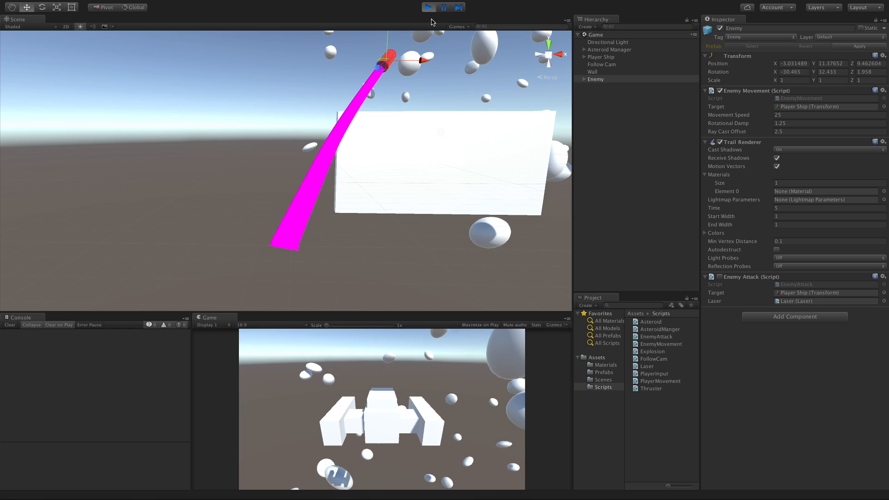
{"action": "left_click", "coordinate": [442, 7]}
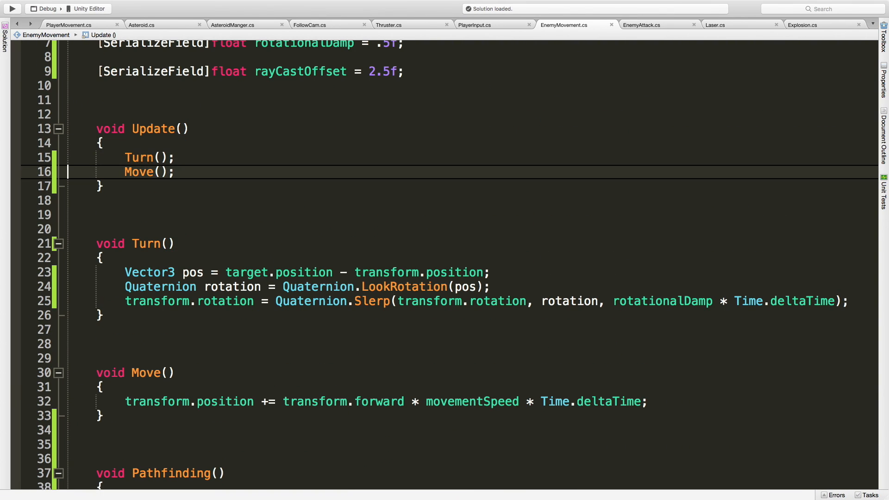
Comment out Turn() and Move() in Update and call Pathfinding() instead.
{"action": "type", "text": "//"}
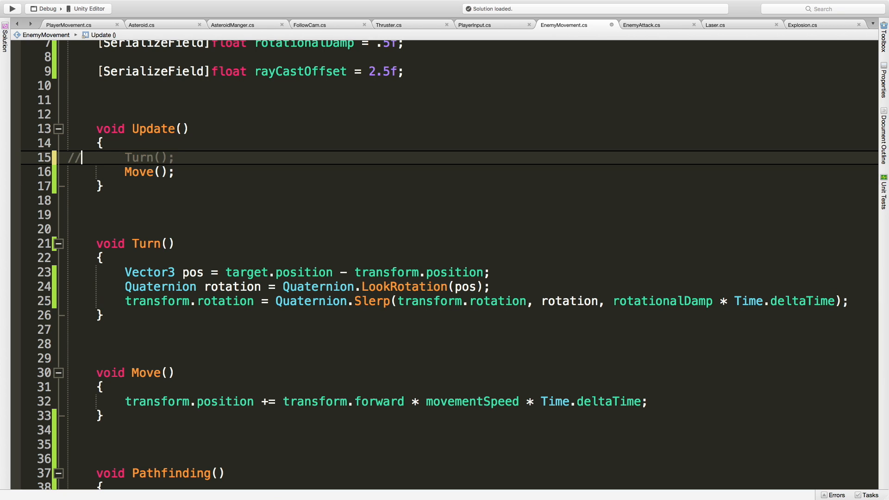
{"action": "type", "text": "//"}
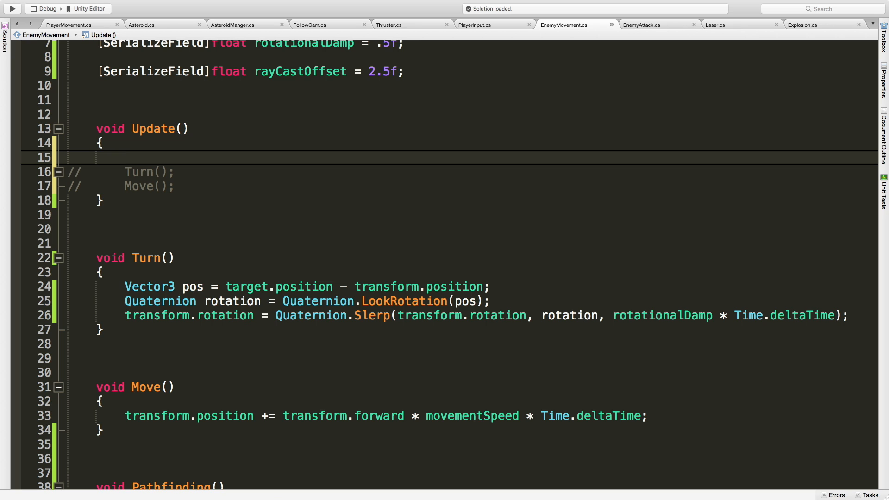
{"action": "type", "text": "Pathfinding();"}
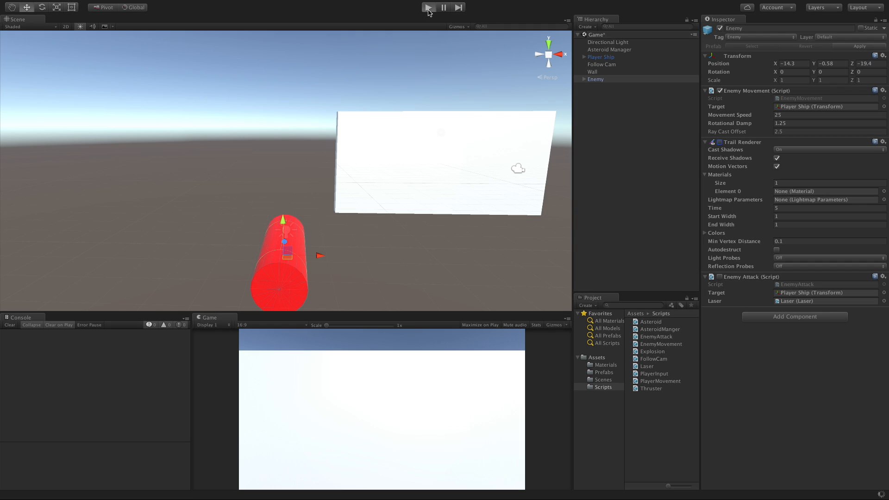
Play-test again with only Pathfinding active, confirm the enemy stays still, then stop.
{"action": "left_click", "coordinate": [428, 6]}
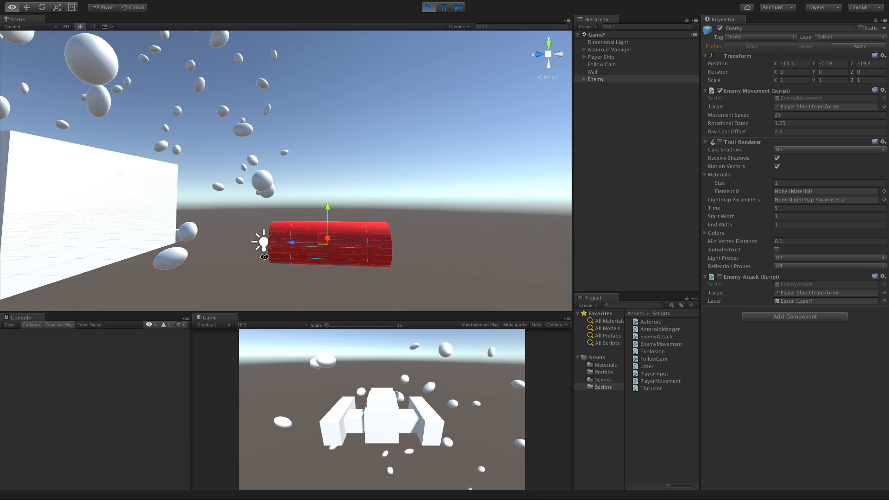
{"action": "left_click", "coordinate": [428, 7]}
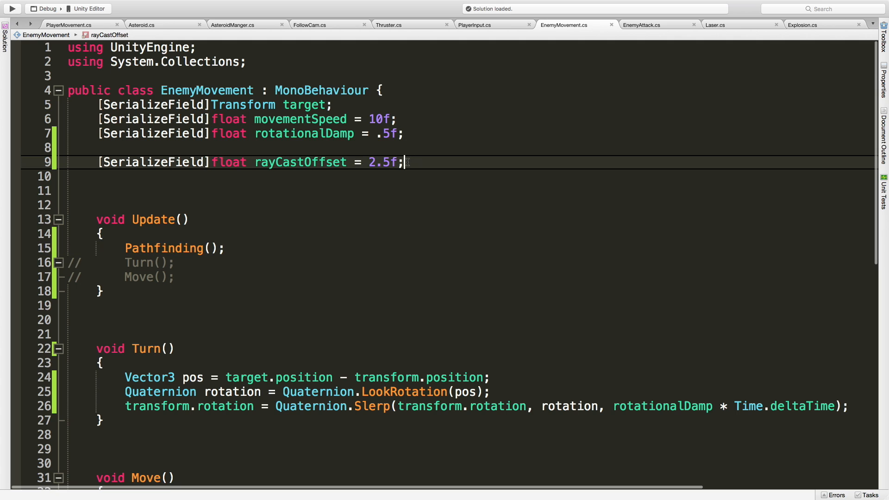
Declare a [SerializeField] float detectionDistance = 20f above rayCastOffset.
{"action": "type", "text": "[Se"}
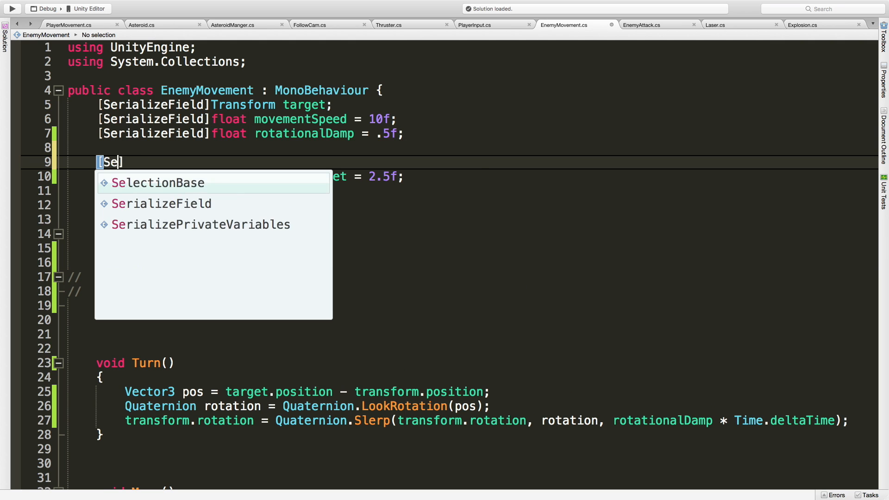
{"action": "type", "text": "rializeField]flaot"}
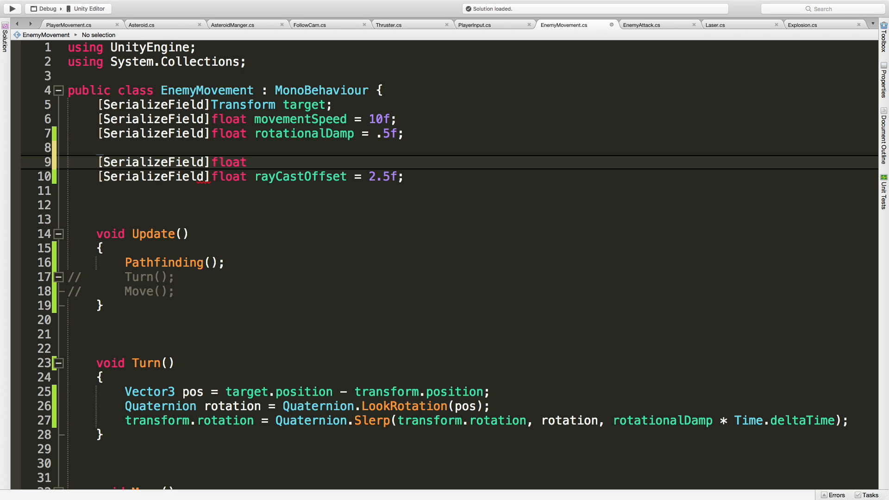
{"action": "type", "text": "rayCast"}
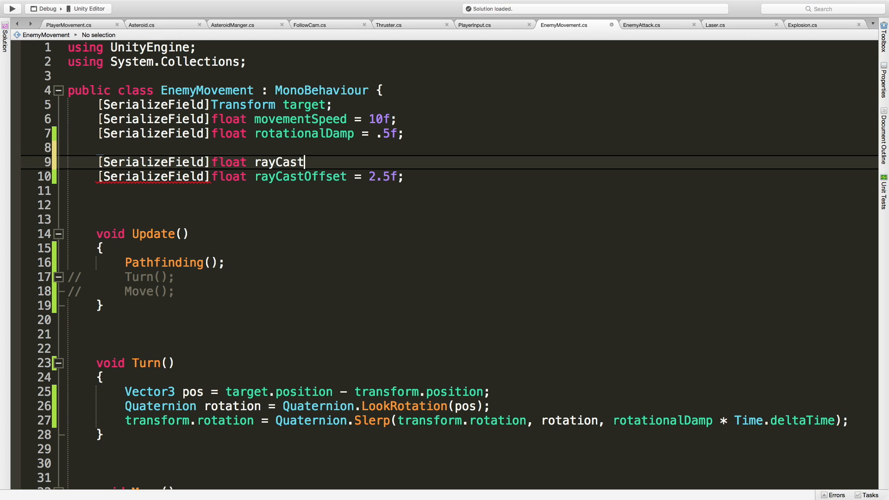
{"action": "key", "text": "Backspace"}
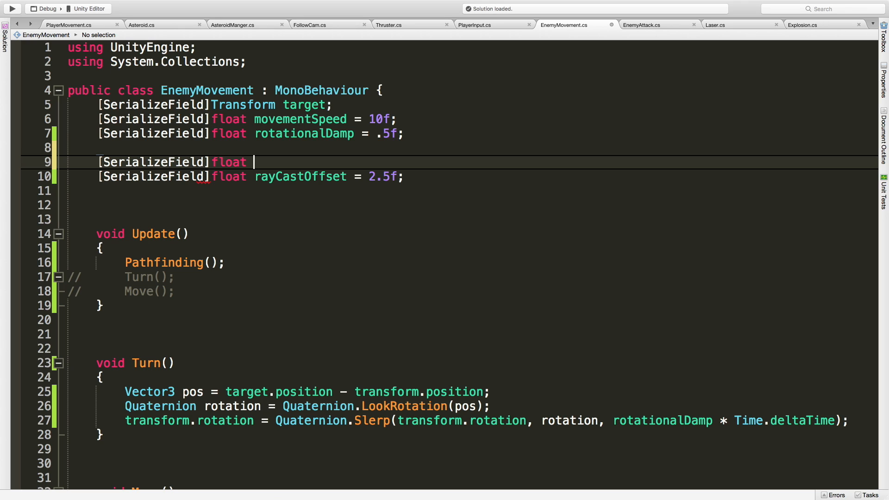
{"action": "type", "text": "detectionD"}
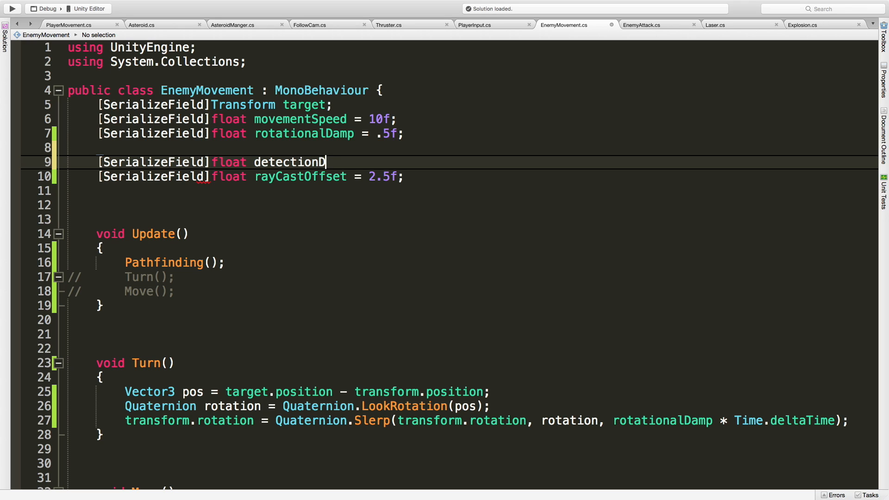
{"action": "type", "text": "istance"}
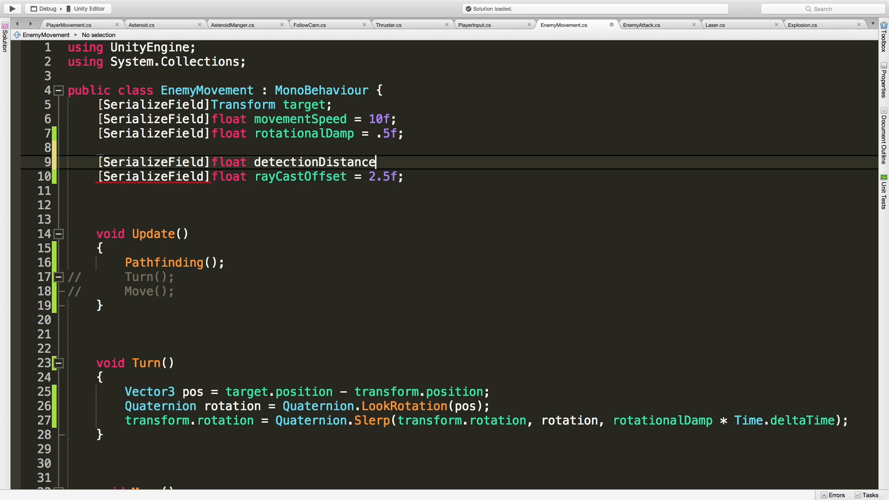
{"action": "type", "text": "= 20f"}
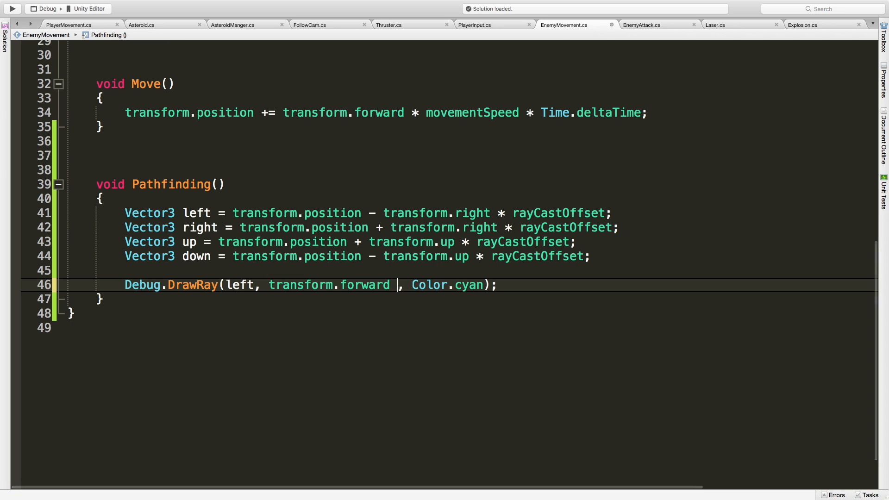
Multiply transform.forward by detectionDistance in the DrawRay call.
{"action": "type", "text": "* det"}
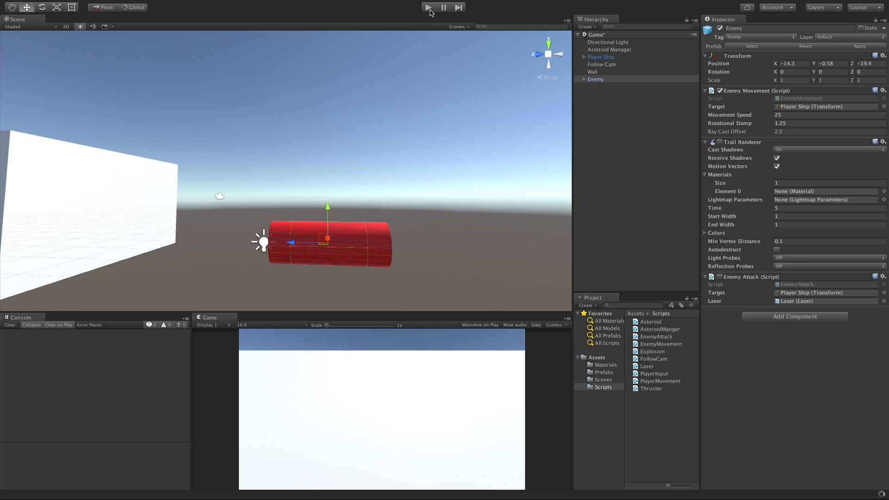
Run the scene to view the lengthened cyan ray with Detection Distance 20, then stop.
{"action": "left_click", "coordinate": [428, 7]}
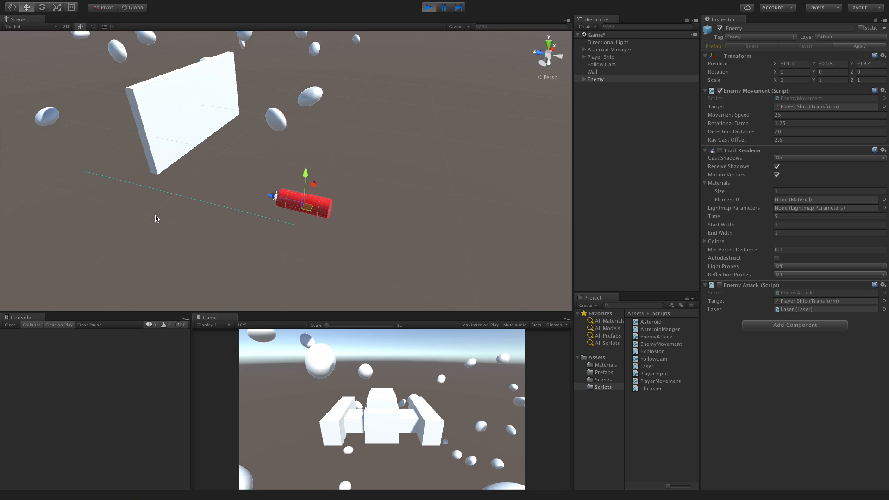
{"action": "left_click", "coordinate": [429, 7]}
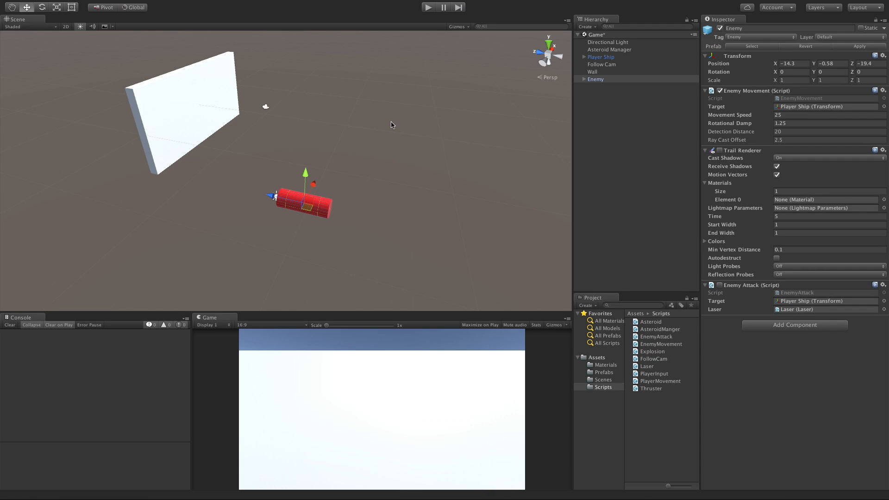
{"action": "left_click", "coordinate": [564, 24]}
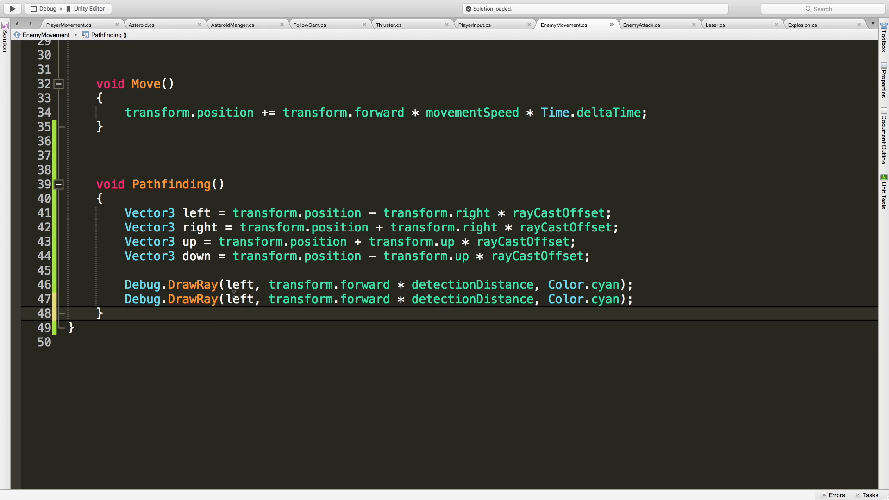
Duplicate the DrawRay line so rays start from right, up and down as well as left.
{"action": "type", "text": "righ"}
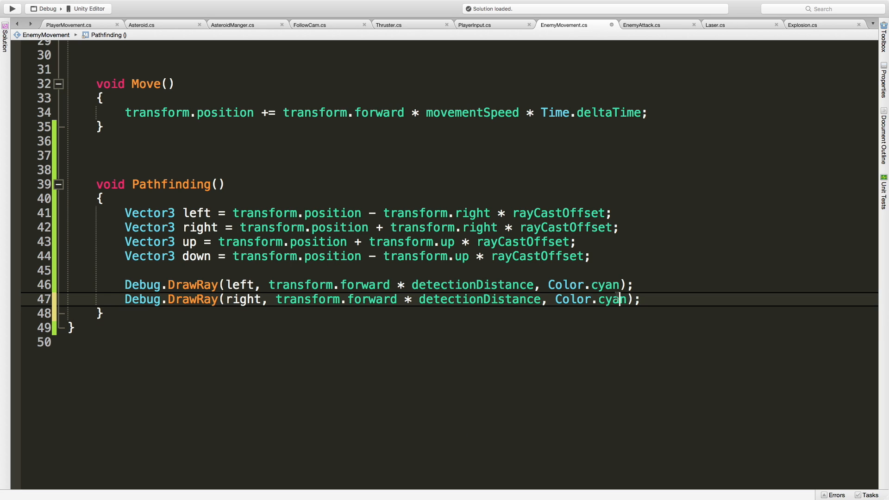
{"action": "double_click", "coordinate": [609, 300]}
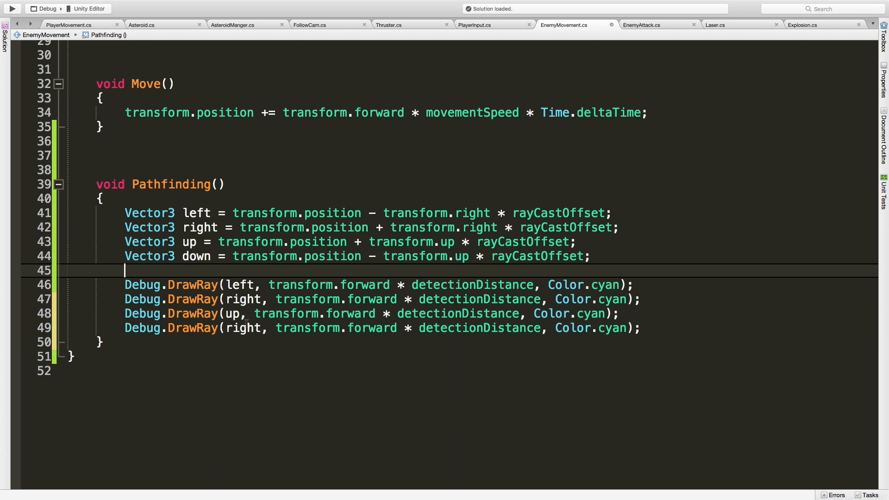
{"action": "type", "text": "down"}
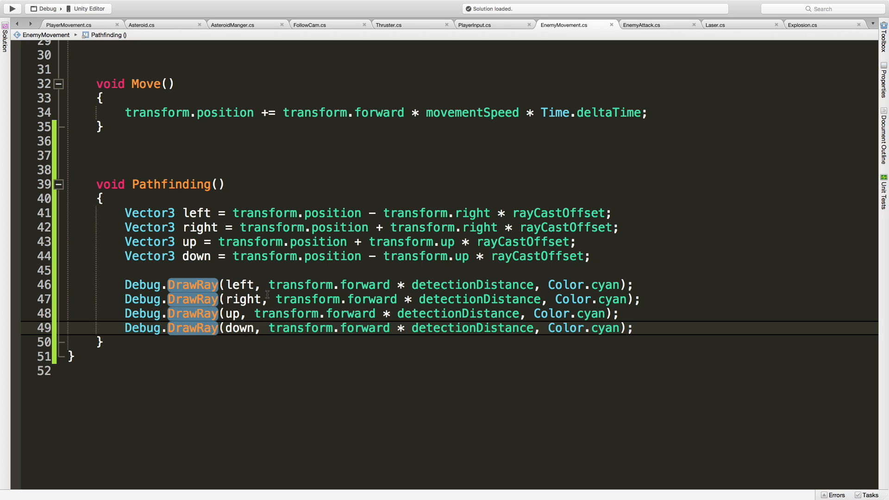
Back in Unity, run the scene to watch the four cyan rays ahead of the enemy, then stop.
{"action": "left_click", "coordinate": [85, 9]}
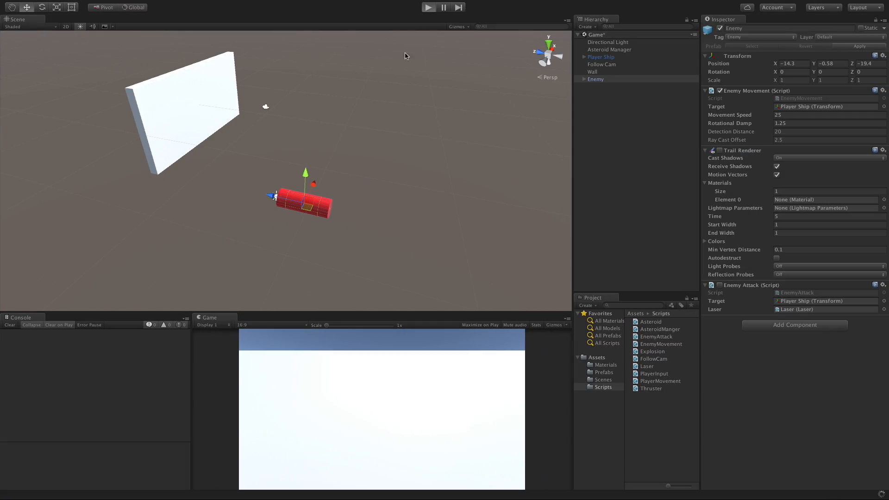
{"action": "left_click", "coordinate": [427, 7]}
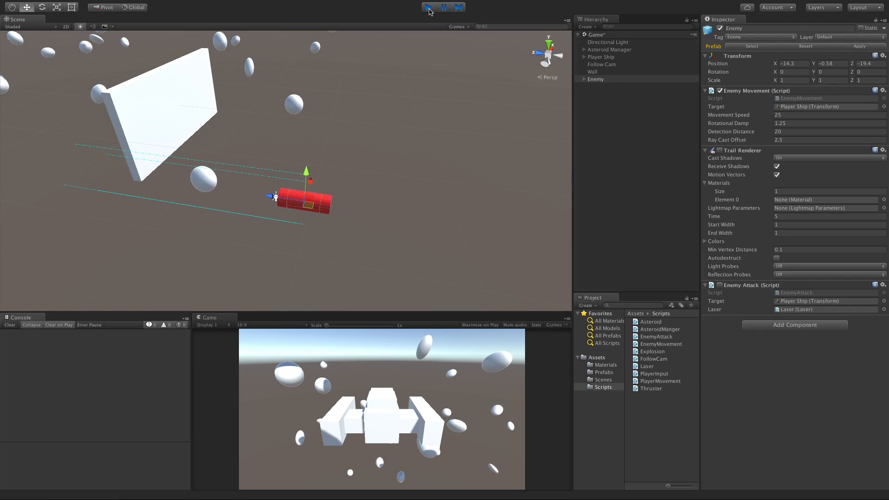
{"action": "left_click", "coordinate": [429, 7]}
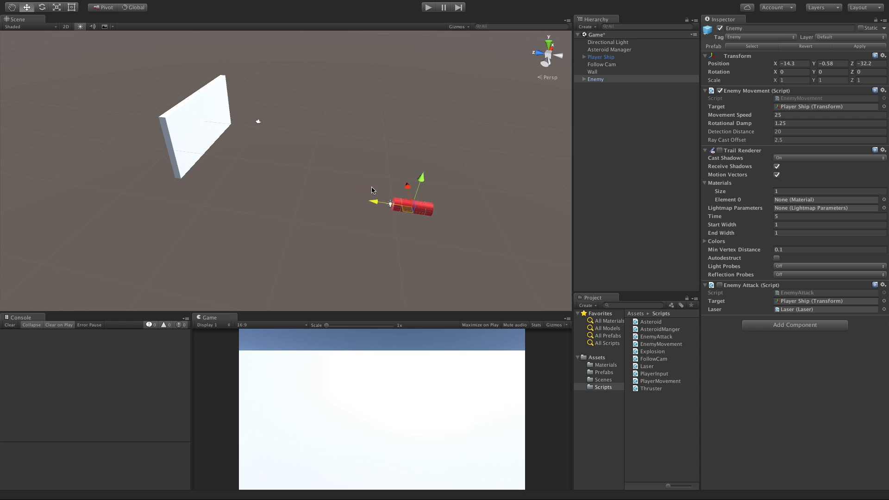
{"action": "left_click_drag", "start_coordinate": [402, 201], "coordinate": [403, 261]}
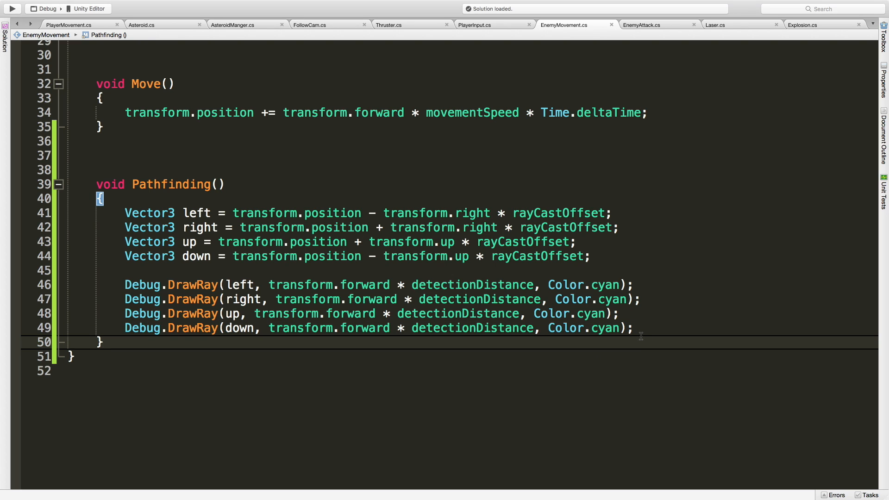
Insert blank lines below the four Debug.DrawRay calls for the upcoming obstacle checks.
{"action": "key", "text": "enter"}
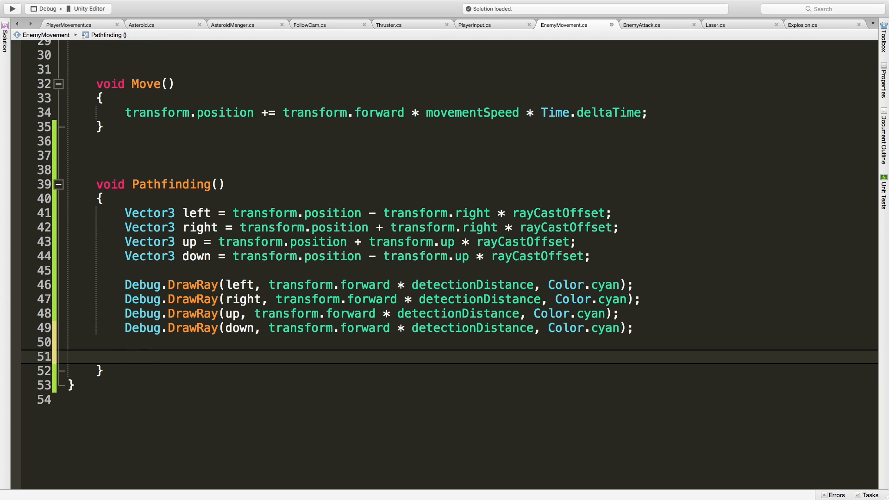
{"action": "left_click", "coordinate": [124, 356]}
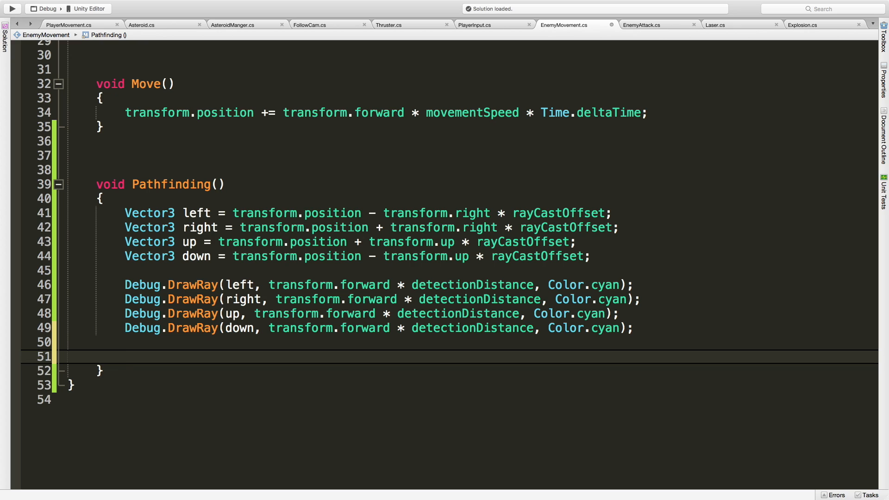
{"action": "left_click", "coordinate": [125, 355]}
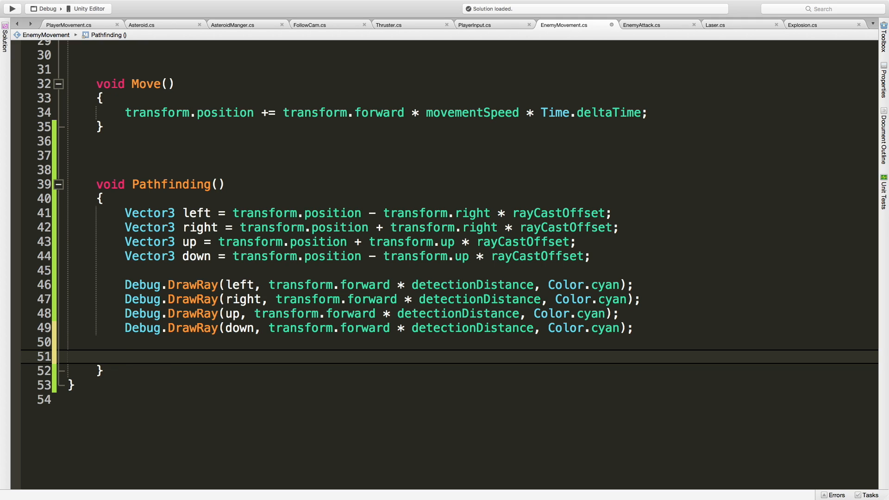
{"action": "left_click", "coordinate": [124, 356]}
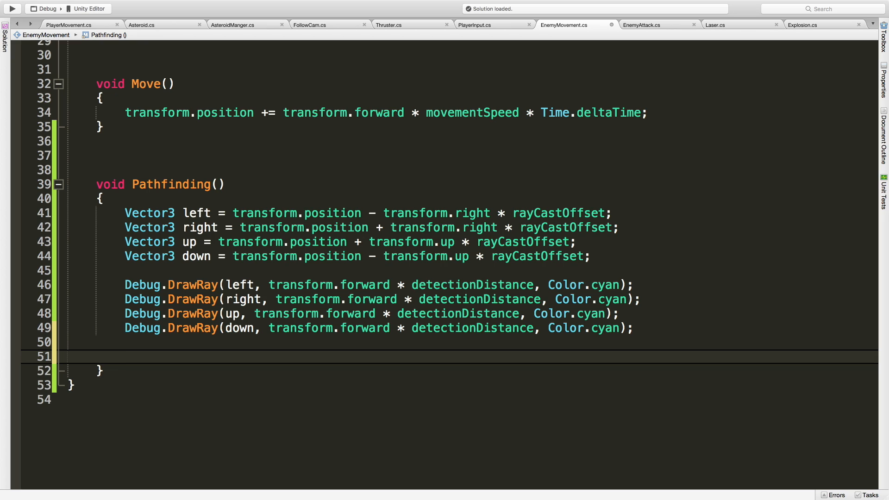
{"action": "left_click", "coordinate": [125, 356]}
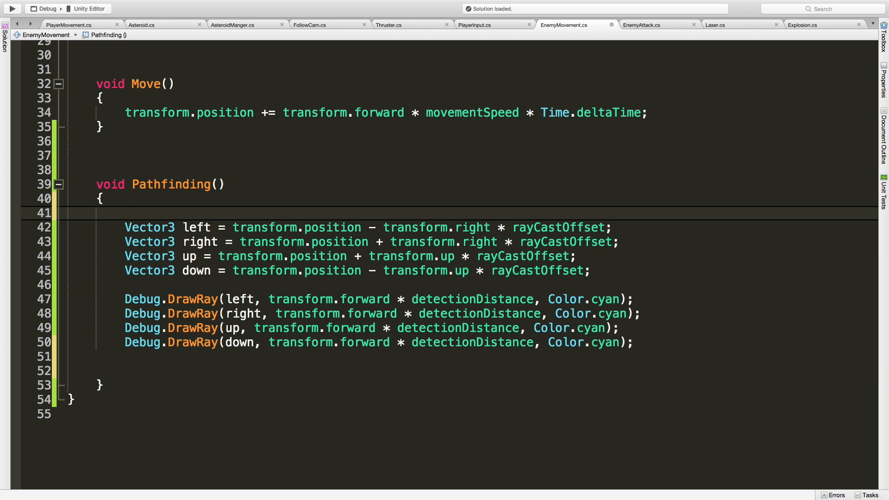
Declare RaycastHit hit and start an if(Physics.Raycast( condition.
{"action": "type", "text": "RaycastHit hit;"}
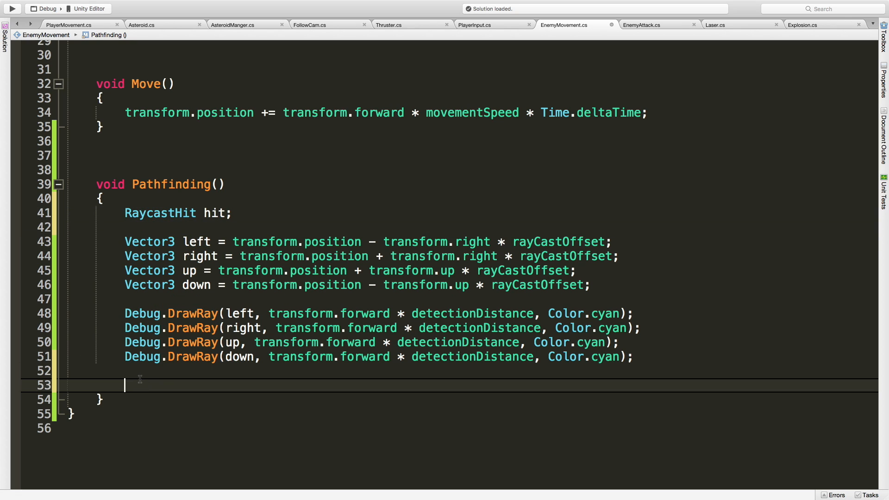
{"action": "type", "text": "if("}
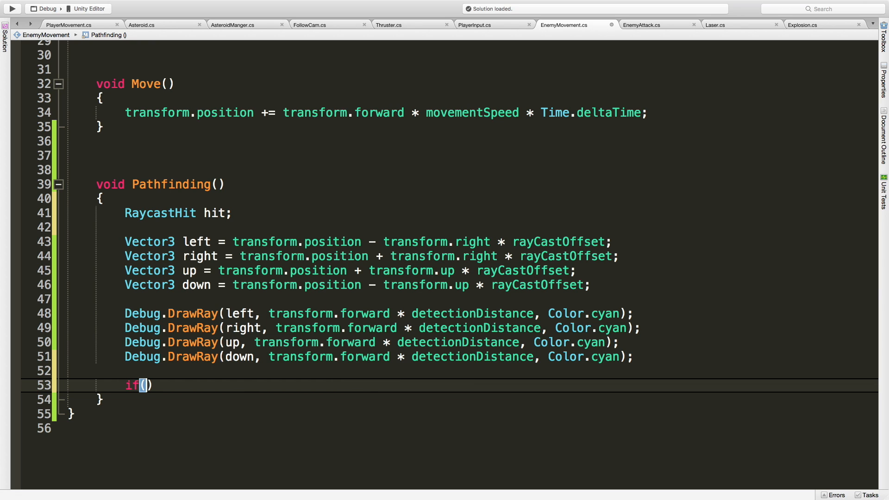
{"action": "type", "text": "Physics"}
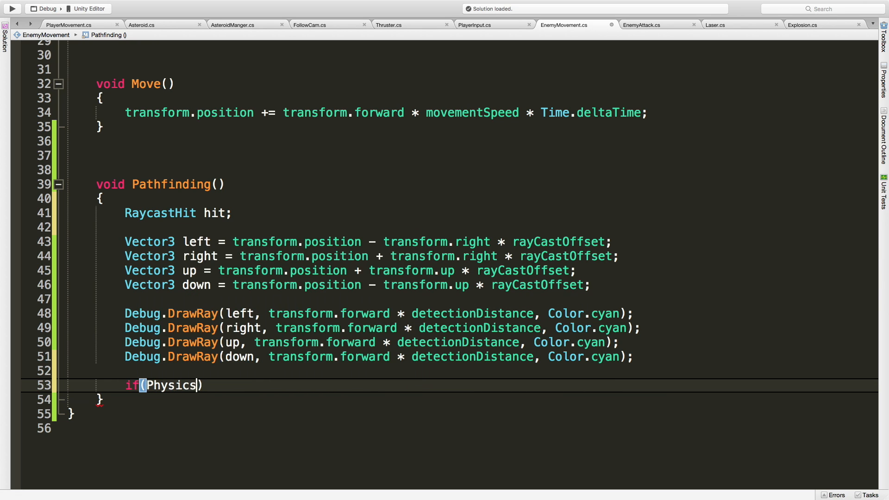
{"action": "type", "text": ".Raycast"}
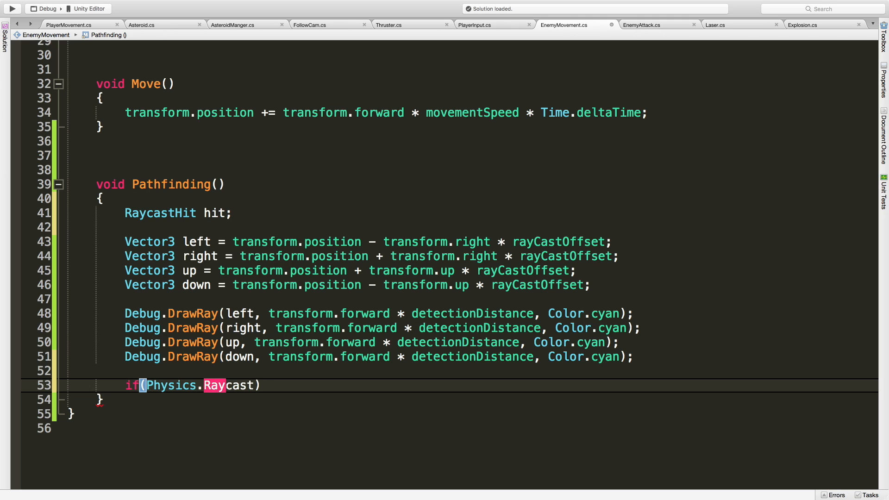
{"action": "type", "text": "("}
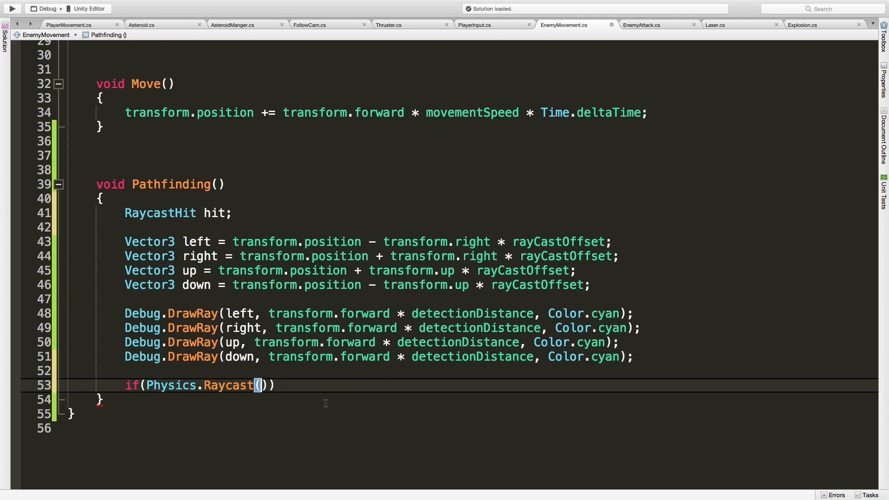
Pass left, transform.forward, out hit and detectionDistance to the Raycast call.
{"action": "type", "text": "left,"}
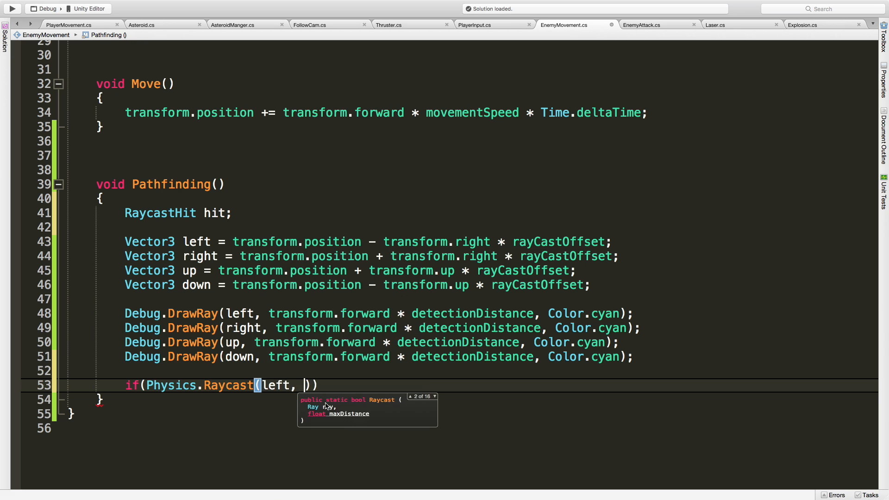
{"action": "type", "text": "transform.forward,"}
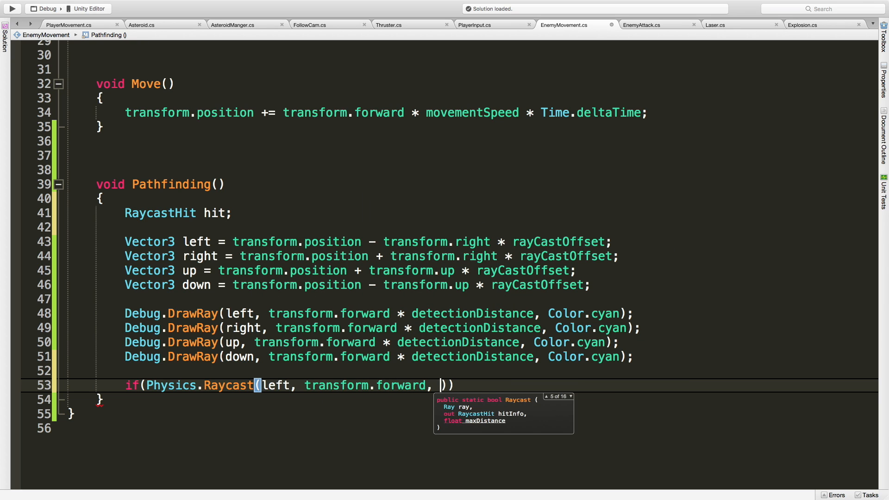
{"action": "type", "text": "out h"}
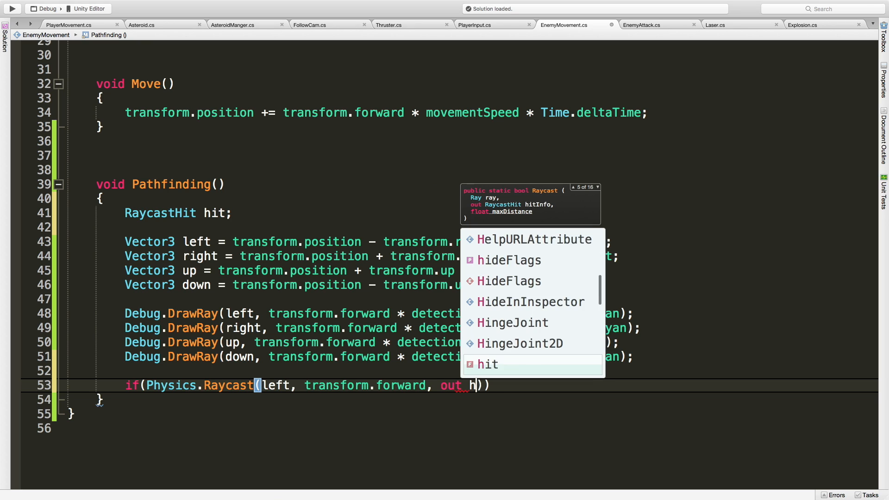
{"action": "type", "text": "it,"}
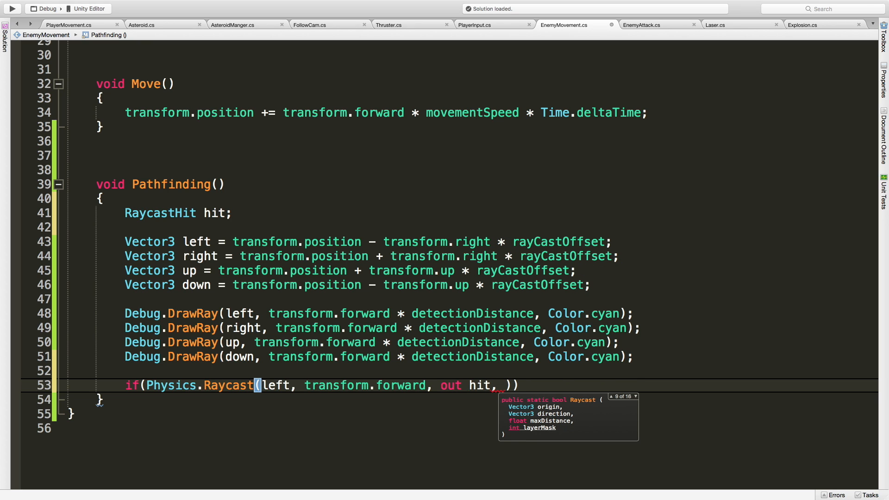
{"action": "type", "text": "detectionDistanc"}
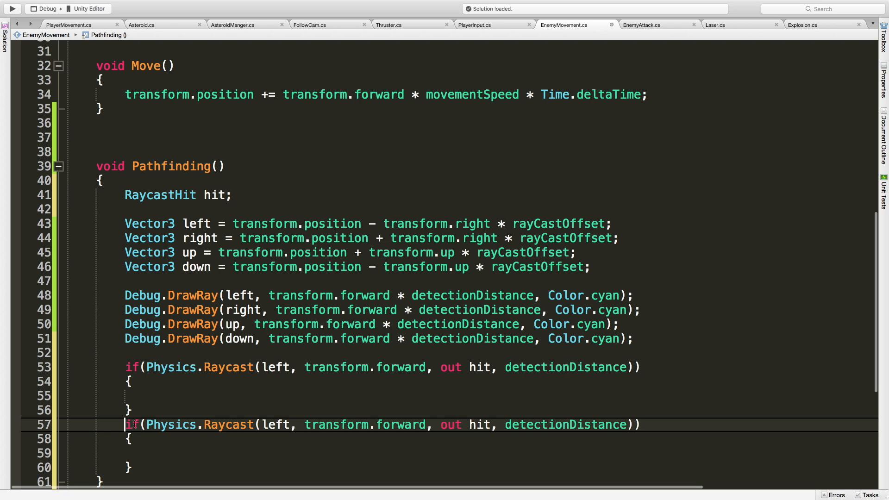
Add an else-if branch that raycasts forward from the right point.
{"action": "type", "text": "else"}
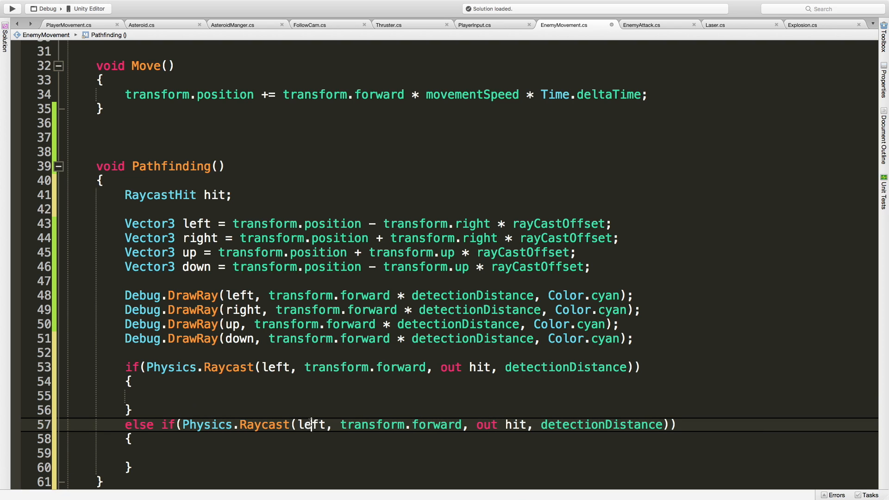
{"action": "type", "text": "right"}
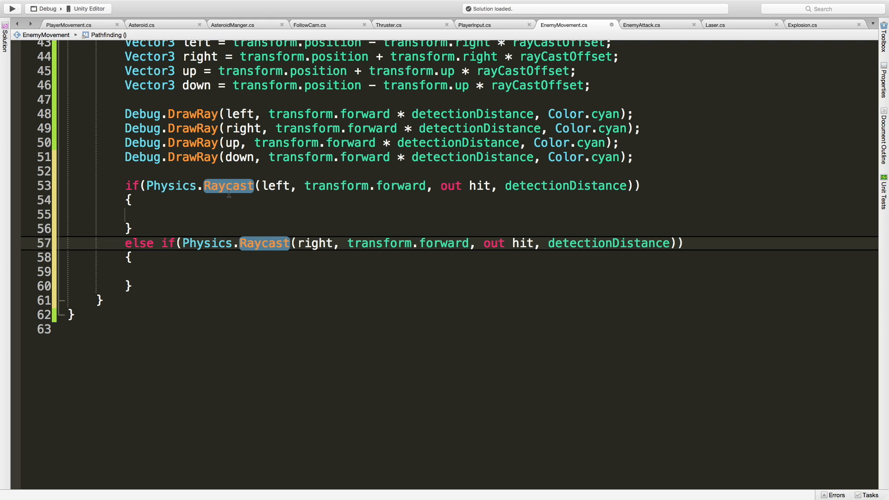
{"action": "left_click", "coordinate": [339, 242]}
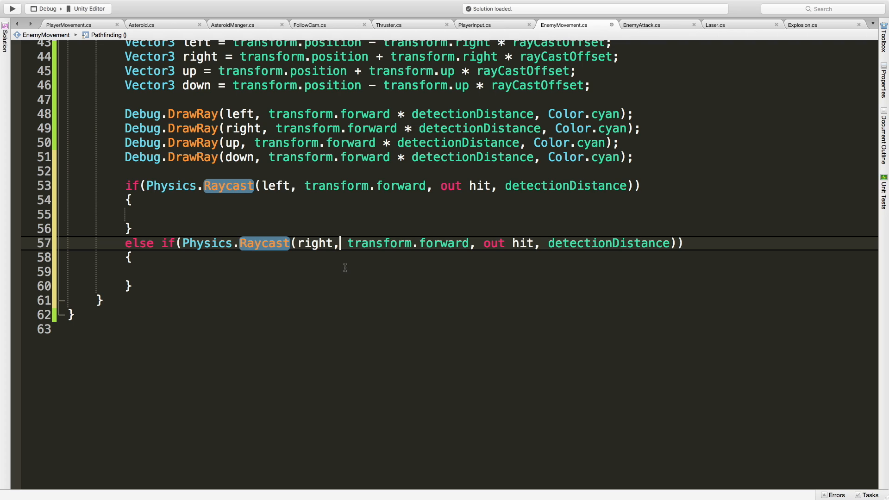
{"action": "mouse_move", "coordinate": [315, 243]}
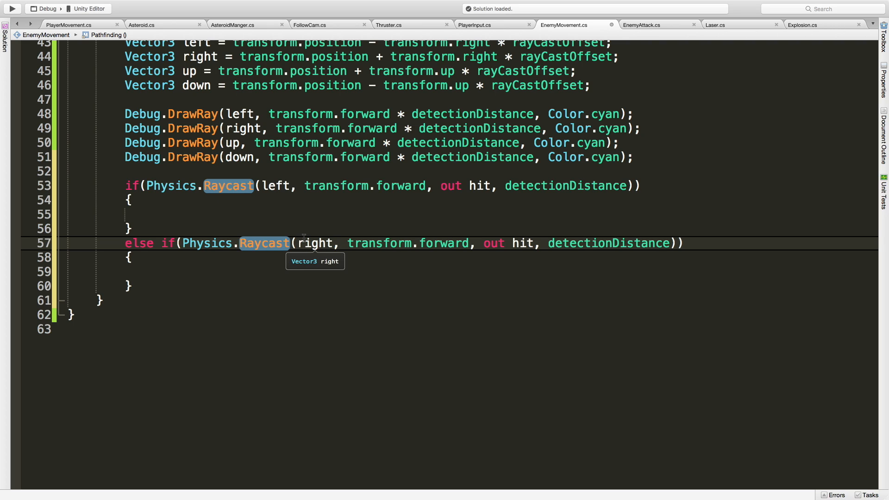
{"action": "mouse_move", "coordinate": [243, 203]}
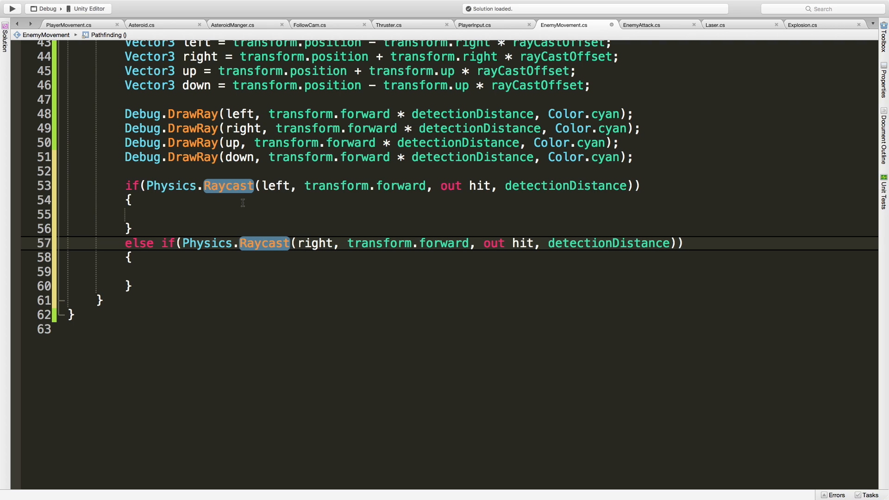
{"action": "left_click", "coordinate": [339, 243]}
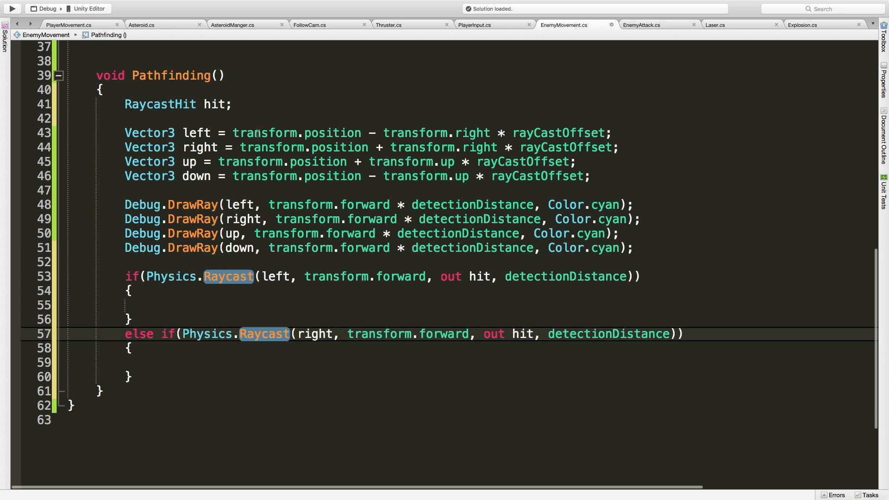
Declare a local Vector3 raycastOffset = Vector3.zero after the RaycastHit.
{"action": "type", "text": "Vector3"}
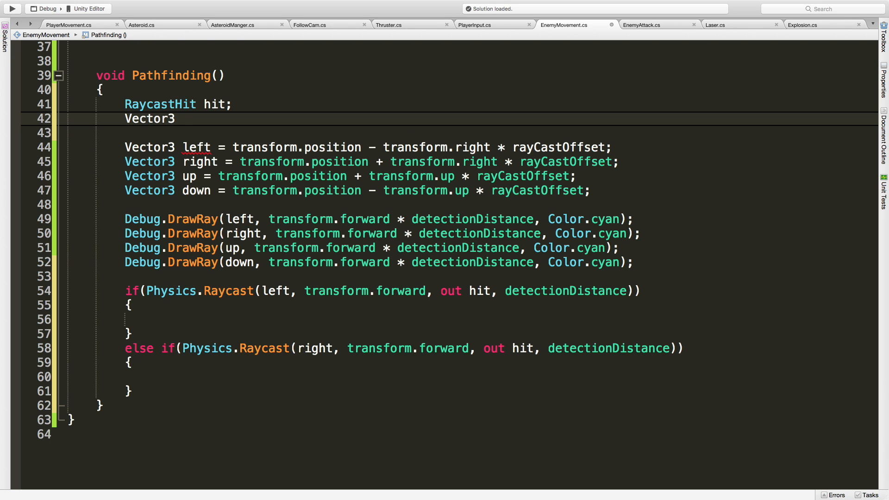
{"action": "type", "text": "offset"}
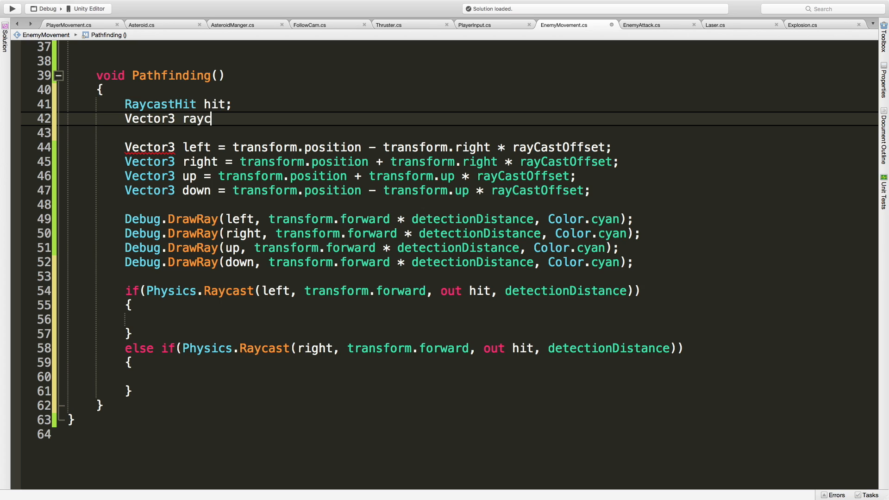
{"action": "type", "text": "astOffset"}
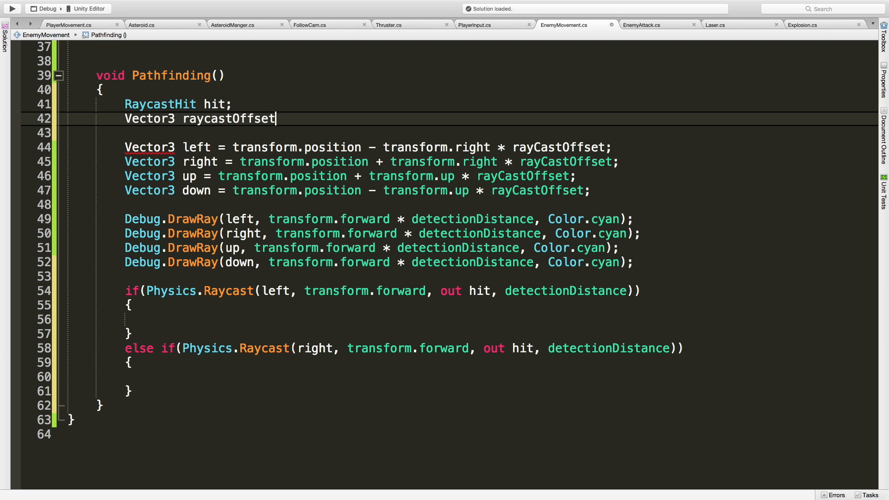
{"action": "type", "text": "= Vector3"}
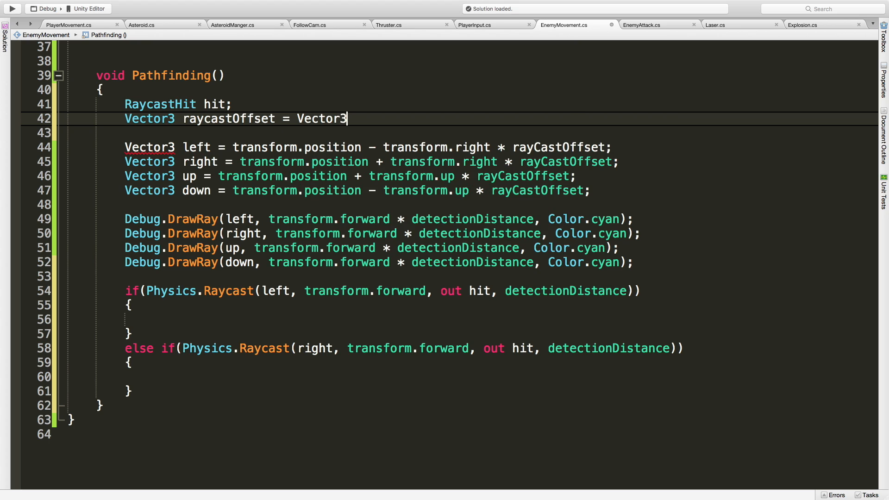
{"action": "type", "text": ".zero;"}
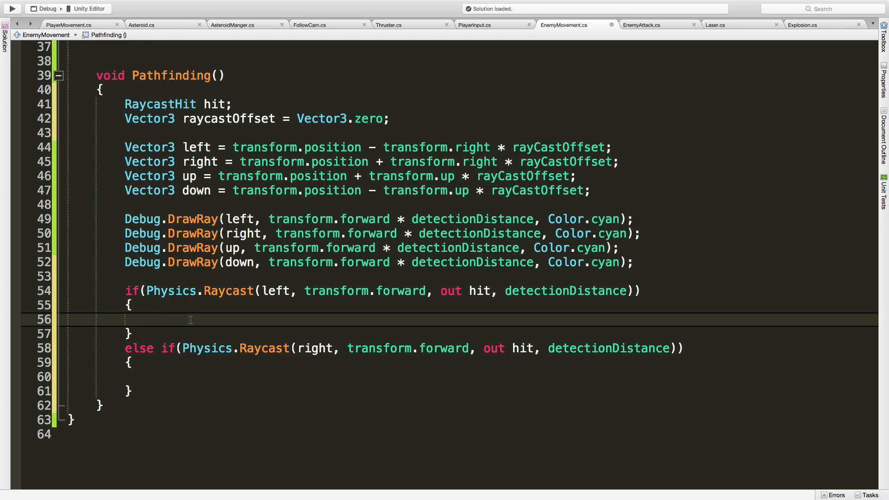
Make a left hit add Vector3.right to raycastOffset and a right hit subtract it.
{"action": "type", "text": "raycastOffset +="}
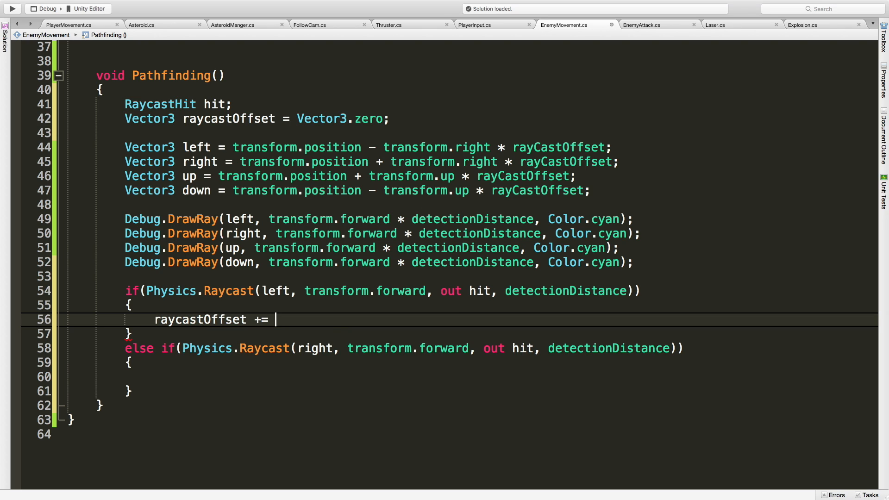
{"action": "type", "text": "Vector3"}
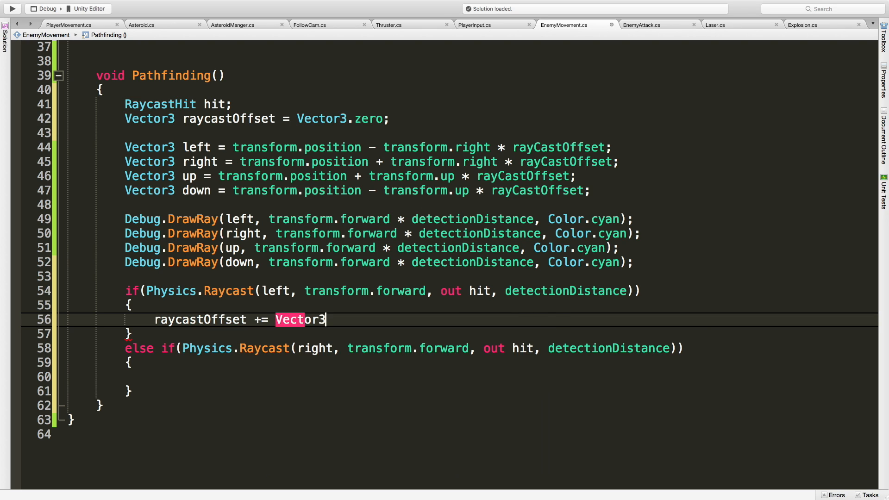
{"action": "type", "text": ".right"}
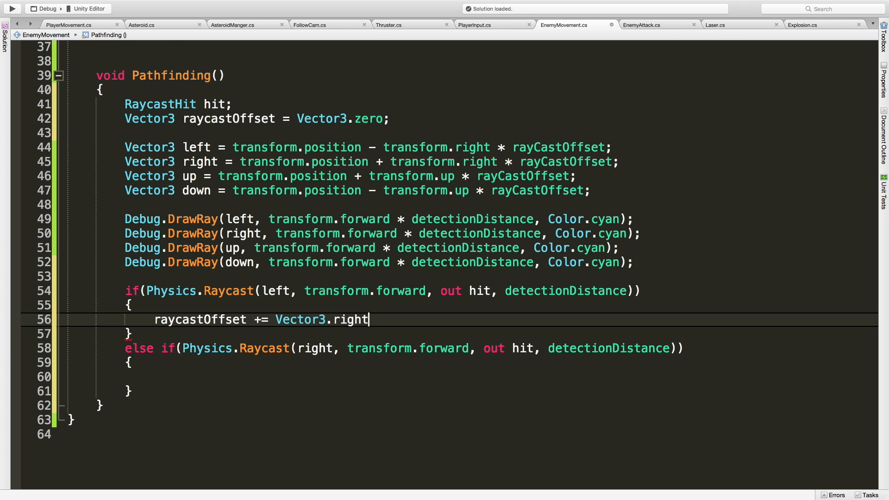
{"action": "type", "text": ";"}
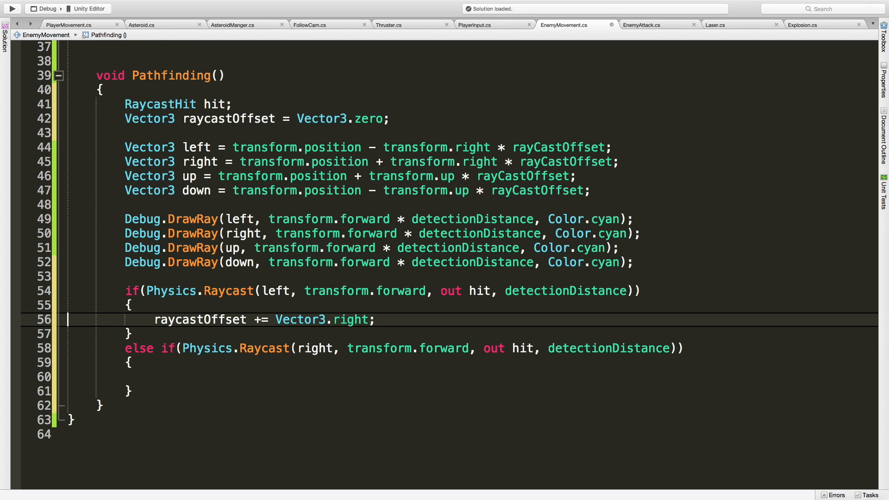
{"action": "type", "text": "raycastOffset += Vector3.right;"}
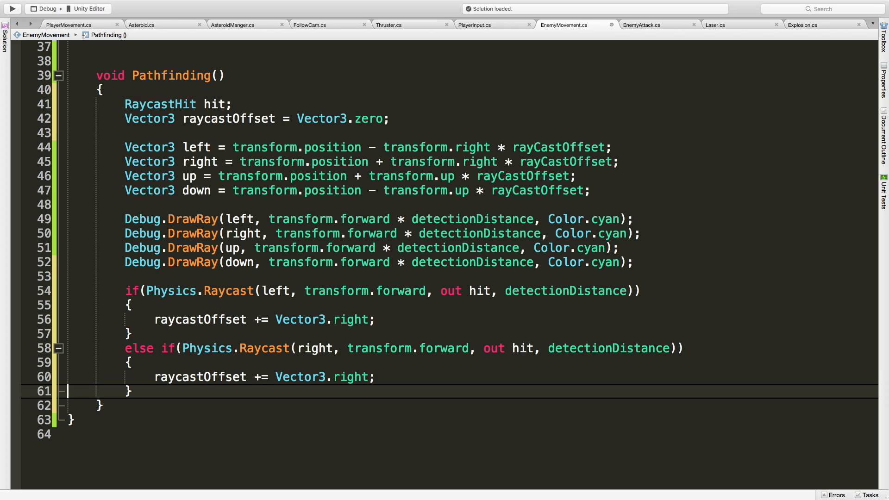
{"action": "left_click", "coordinate": [275, 377]}
{"action": "type", "text": "-"}
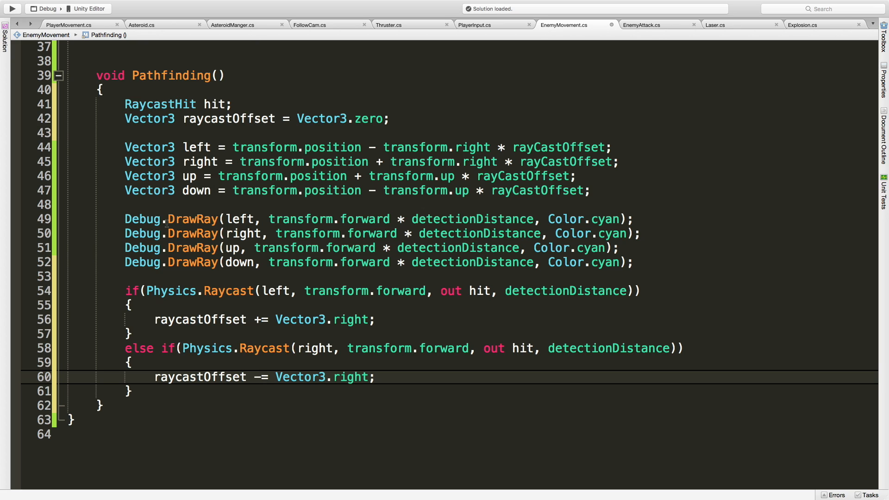
{"action": "mouse_move", "coordinate": [268, 339]}
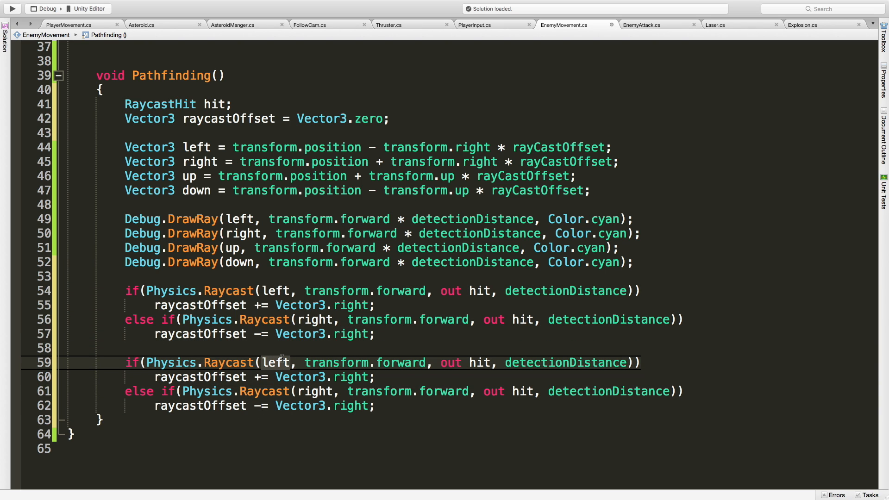
Duplicate the checks for up/down: up hits subtract Vector3.up, down hits add it.
{"action": "type", "text": "up"}
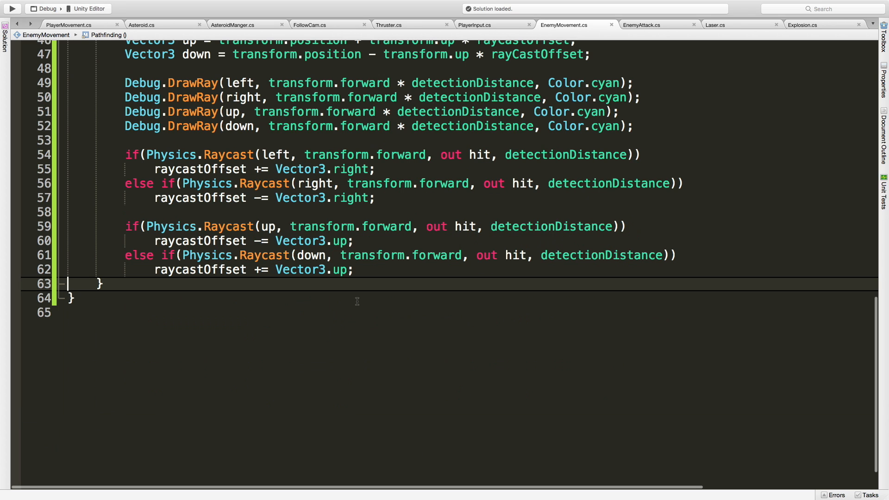
{"action": "key", "text": "enter"}
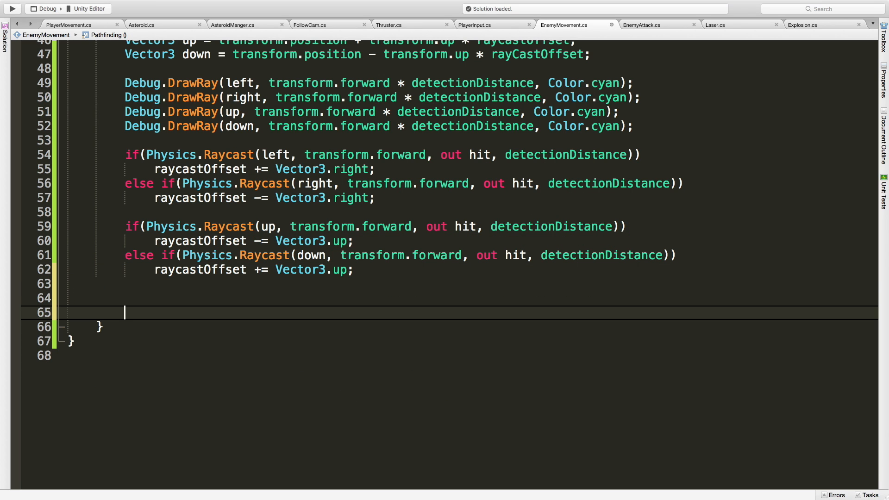
Add if(raycastOffset != Vector3.zero) transform.Rotate(raycastOffset * 5f * Time.deltaTime) to Pathfinding.
{"action": "type", "text": "if(raycastOffset !"}
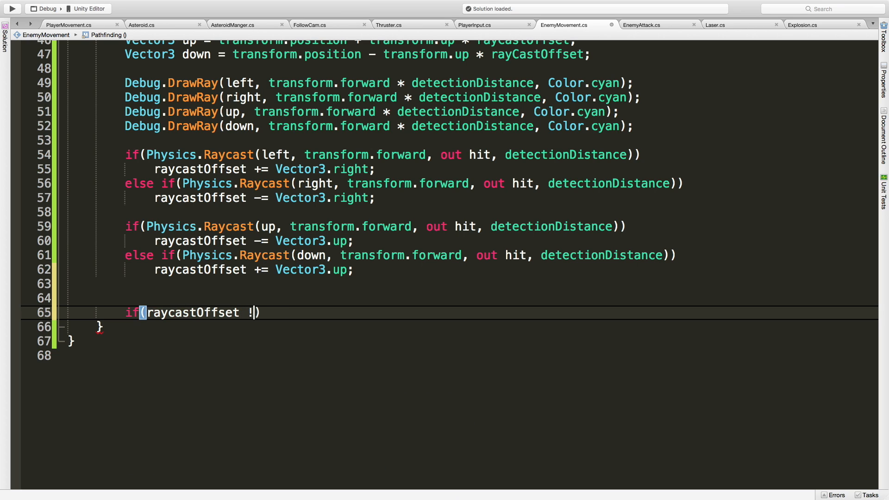
{"action": "type", "text": "= Vector3.zero"}
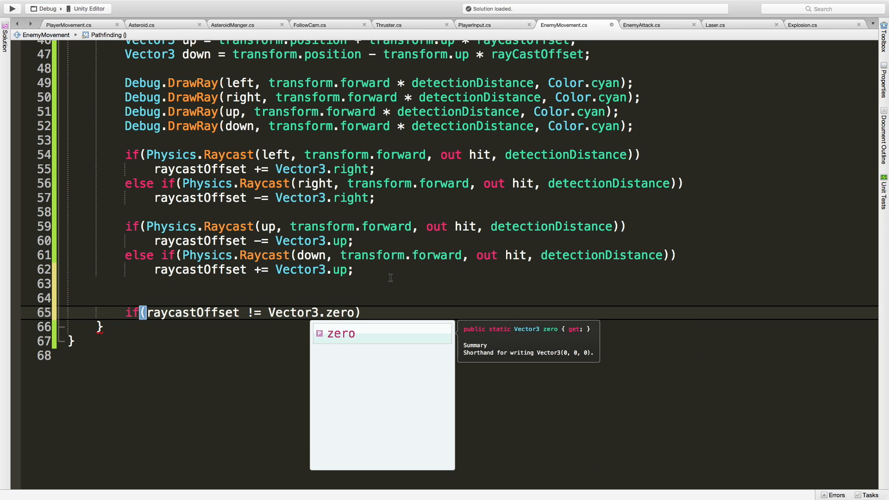
{"action": "type", "text": "transform"}
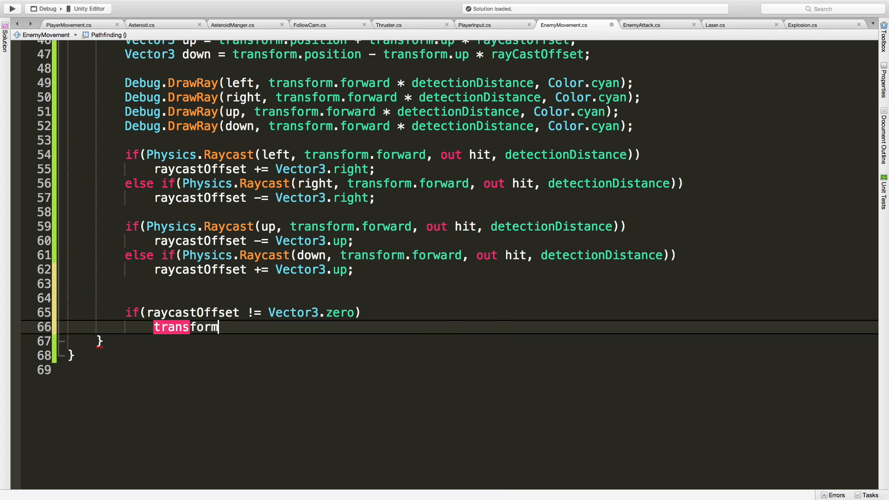
{"action": "type", "text": ".rot"}
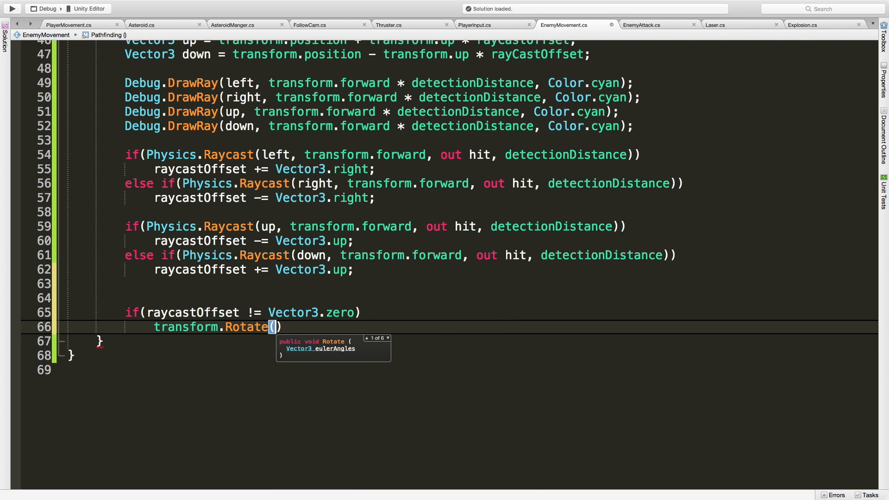
{"action": "type", "text": "raycastOffset * 5f"}
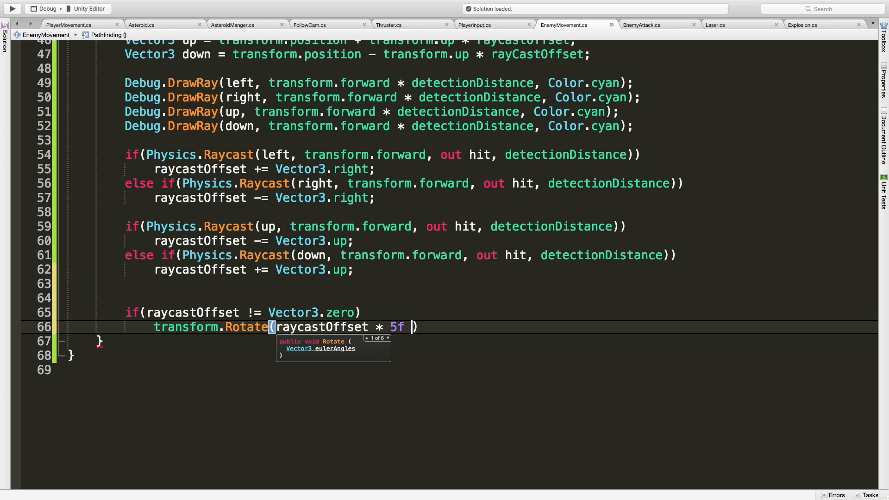
{"action": "type", "text": "*"}
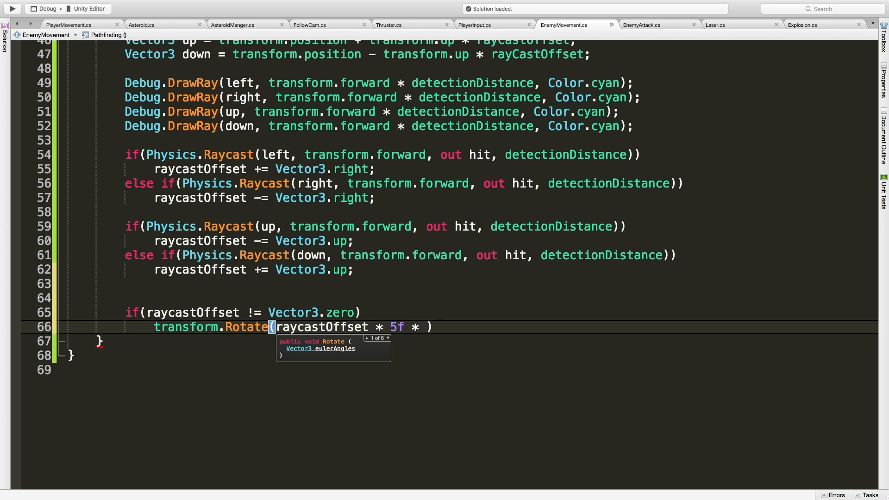
{"action": "type", "text": "Time.deltaTime"}
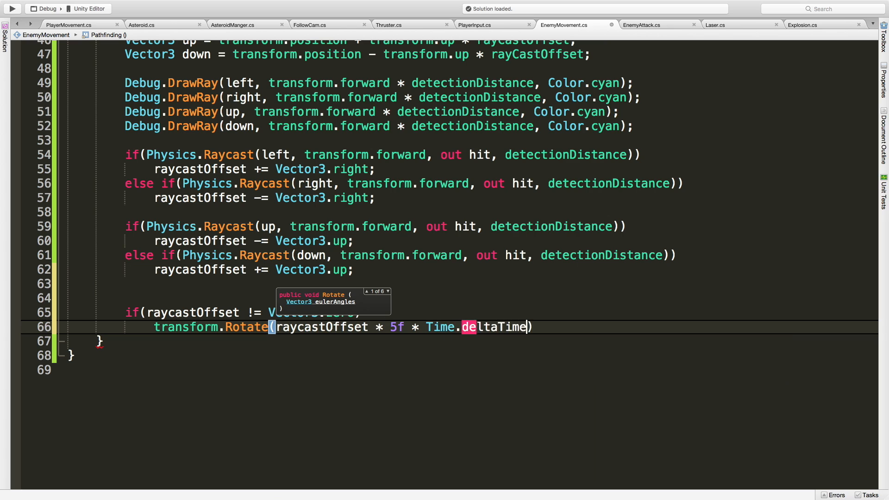
{"action": "type", "text": ";"}
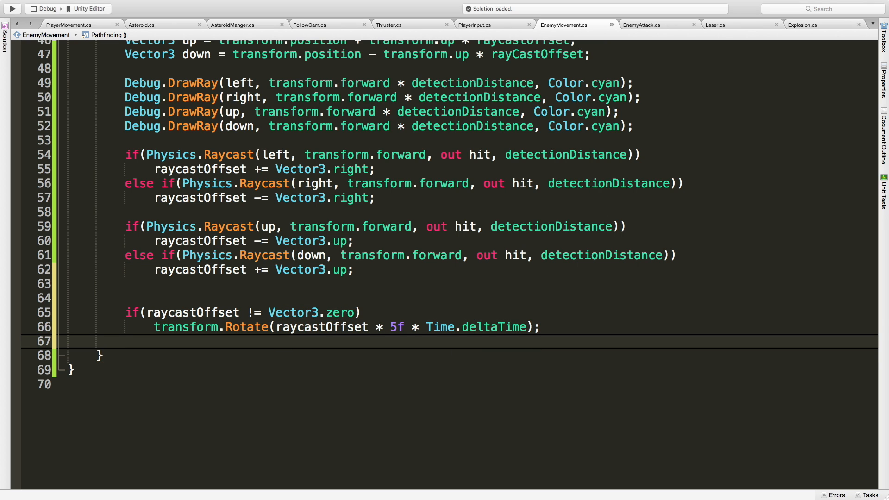
Add the else branch calling Turn(); and return to the Unity scene.
{"action": "type", "text": "else"}
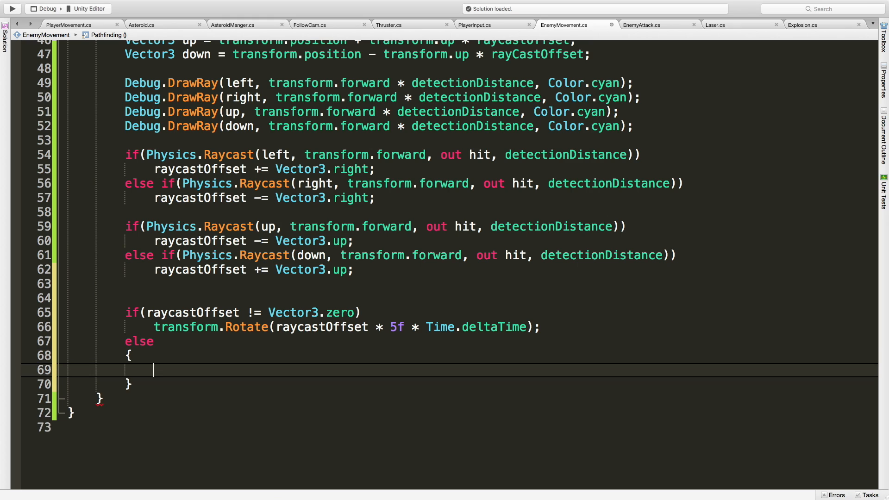
{"action": "type", "text": "Turn()"}
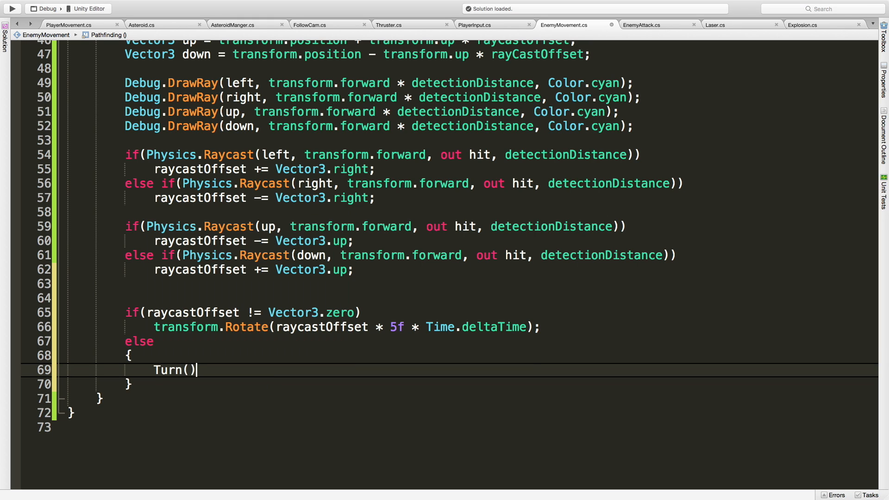
{"action": "type", "text": ";"}
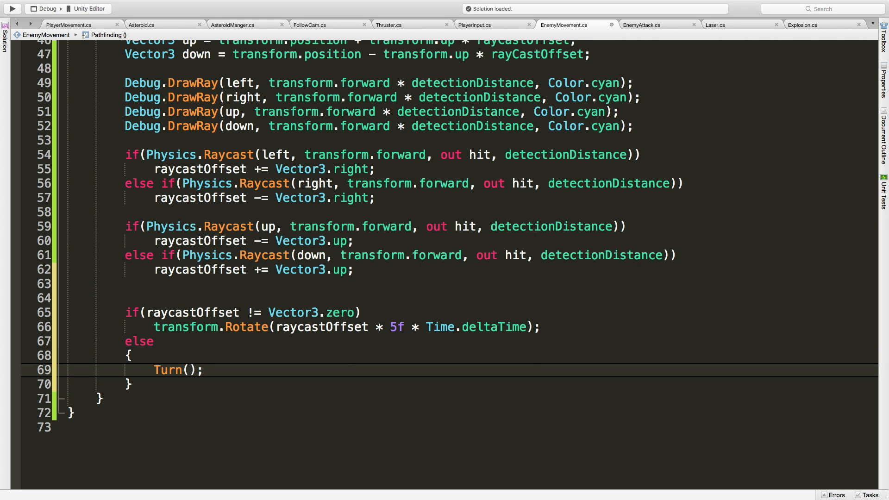
{"action": "left_click", "coordinate": [203, 369]}
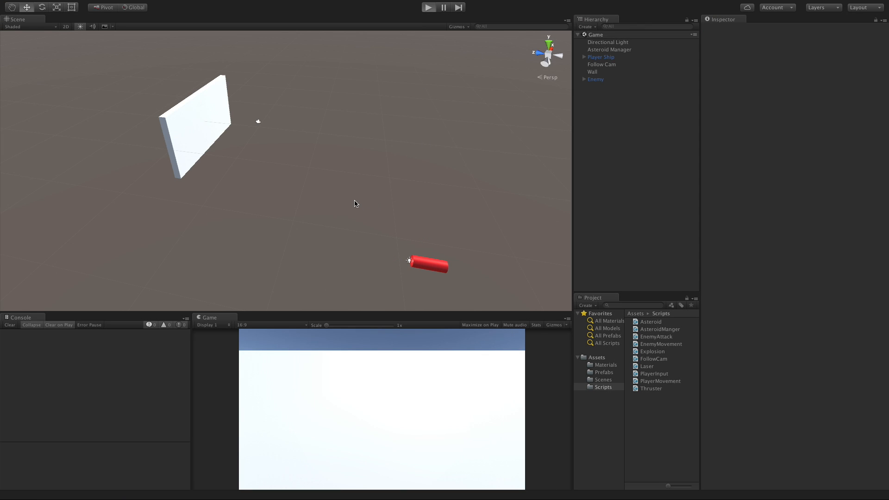
Play-test the Enemy among the asteroids, then comment a line in Update with //.
{"action": "left_click", "coordinate": [428, 7]}
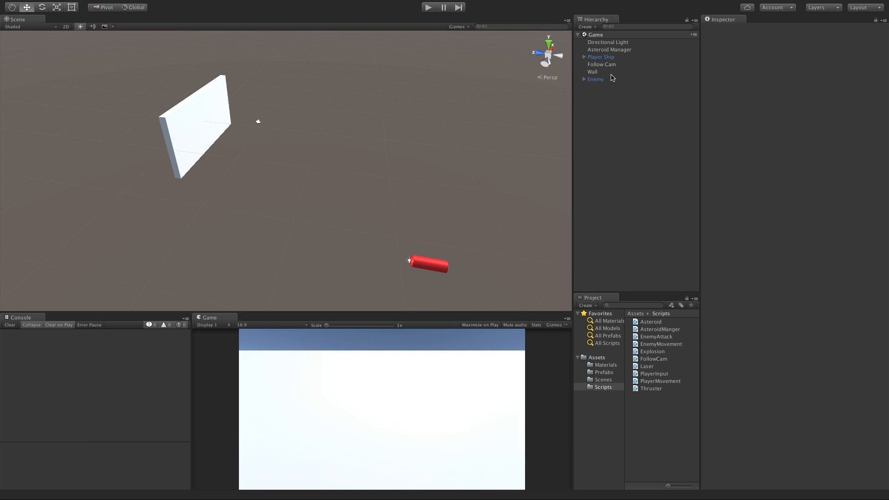
{"action": "left_click", "coordinate": [595, 79]}
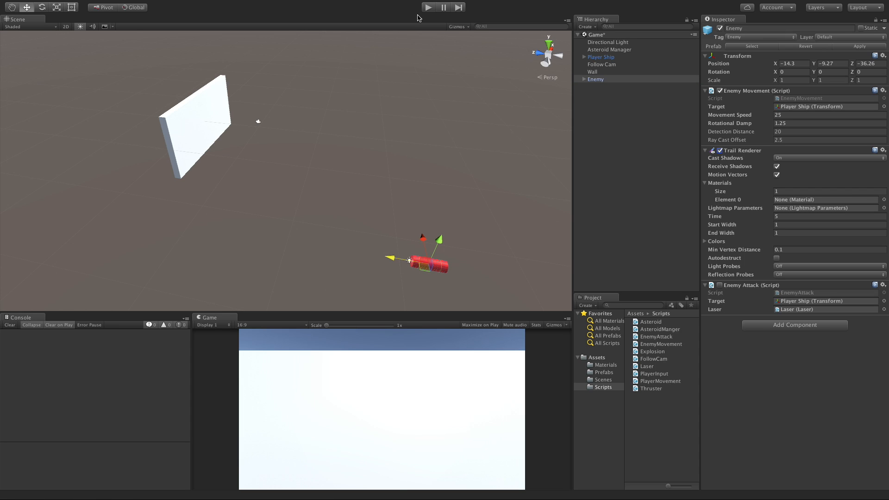
{"action": "left_click", "coordinate": [428, 6]}
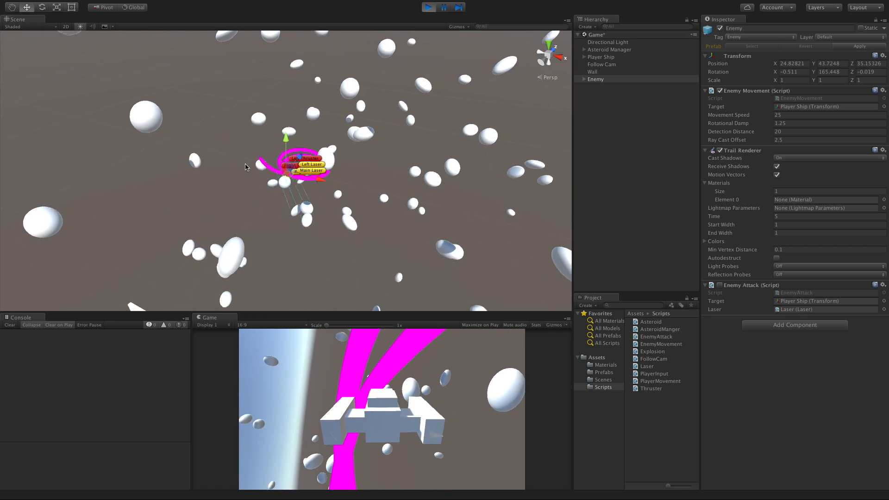
{"action": "left_click", "coordinate": [601, 56]}
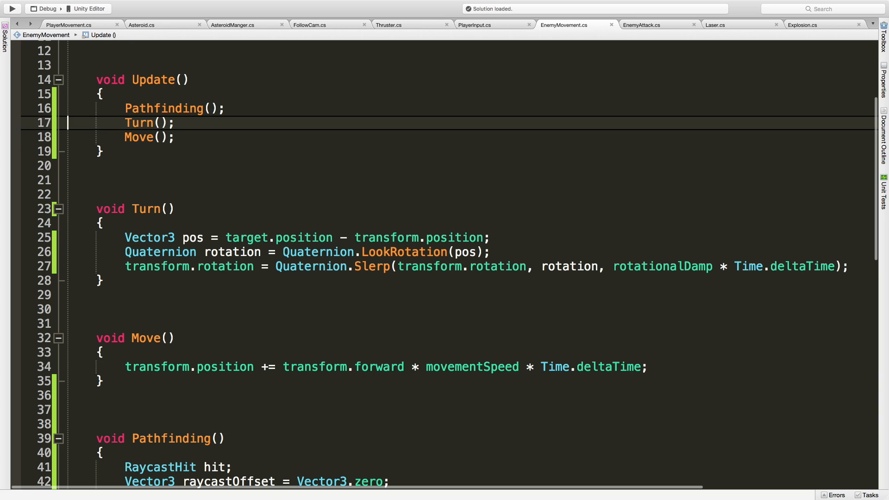
{"action": "type", "text": "//"}
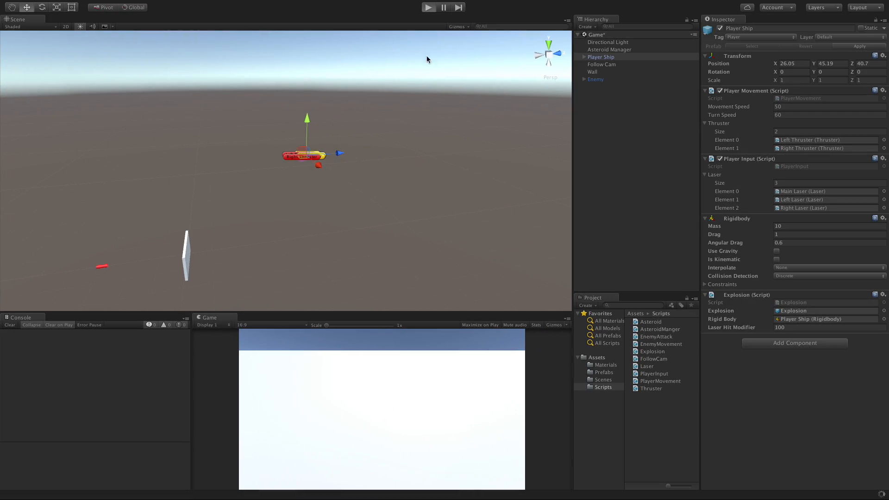
Run the game again and select the Enemy to watch it pursue the player through the asteroids.
{"action": "left_click", "coordinate": [428, 7]}
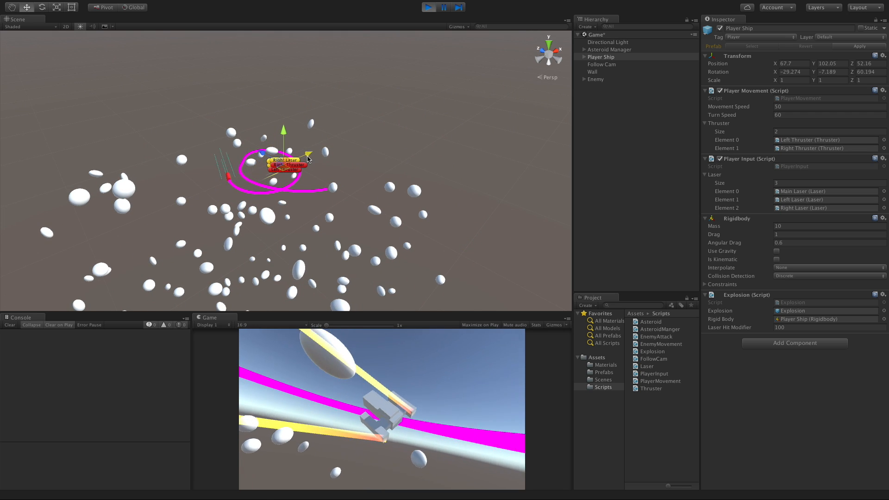
{"action": "left_click", "coordinate": [595, 80]}
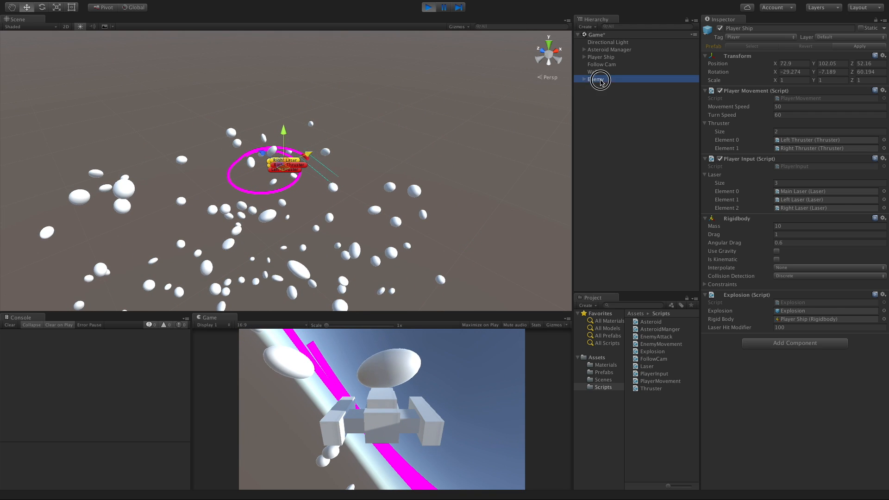